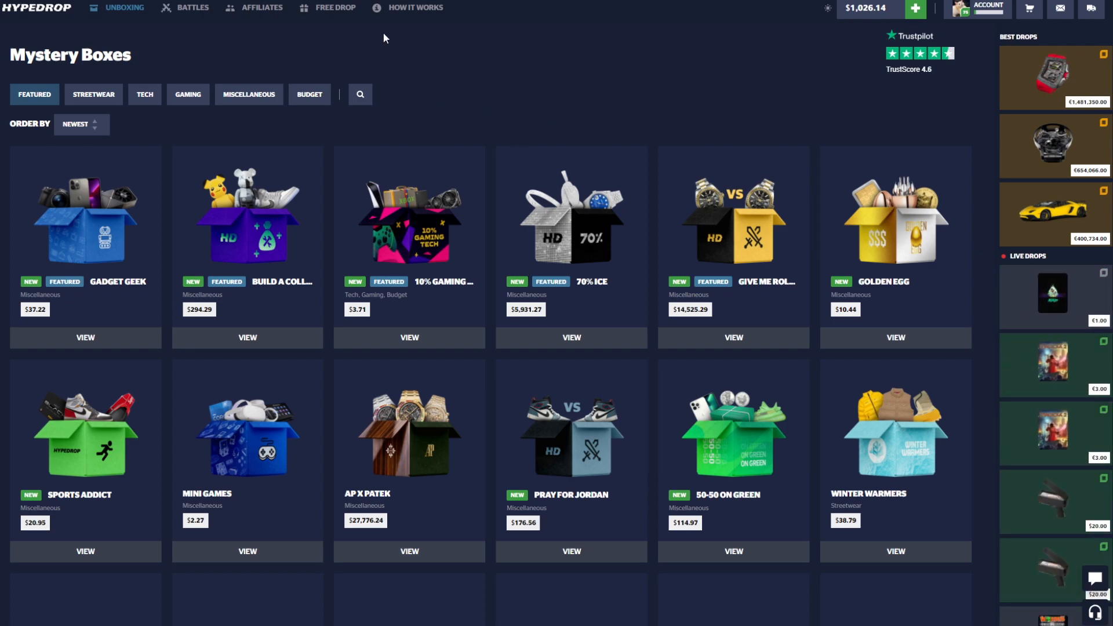
Step: Enter the code tonyedits in both the free reward and deposit promo fields
left_click(334, 8)
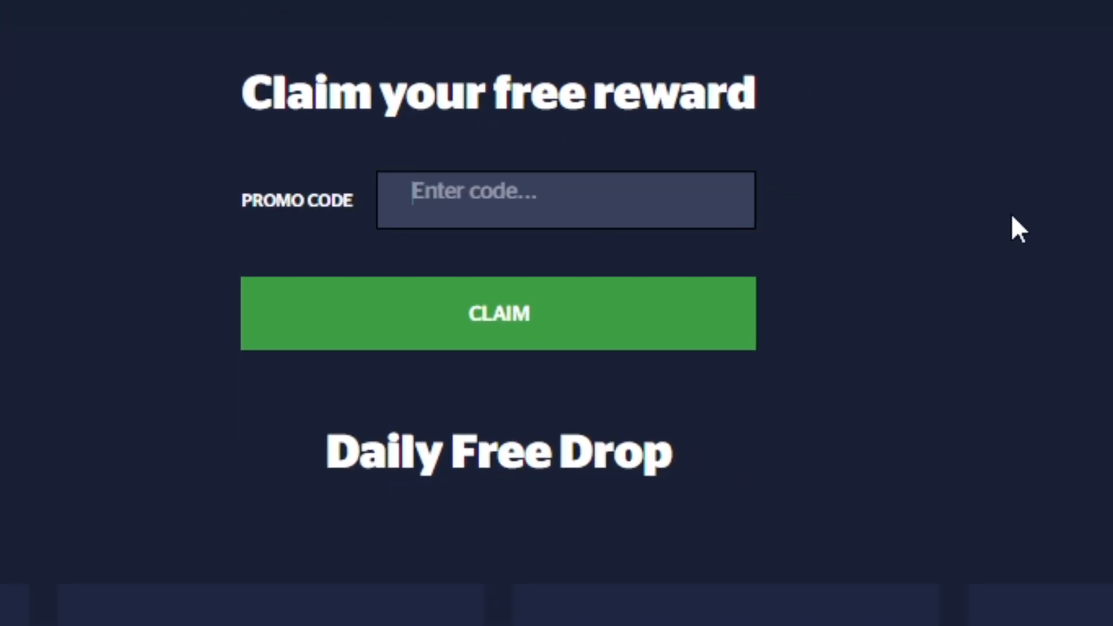
type("tonyedit")
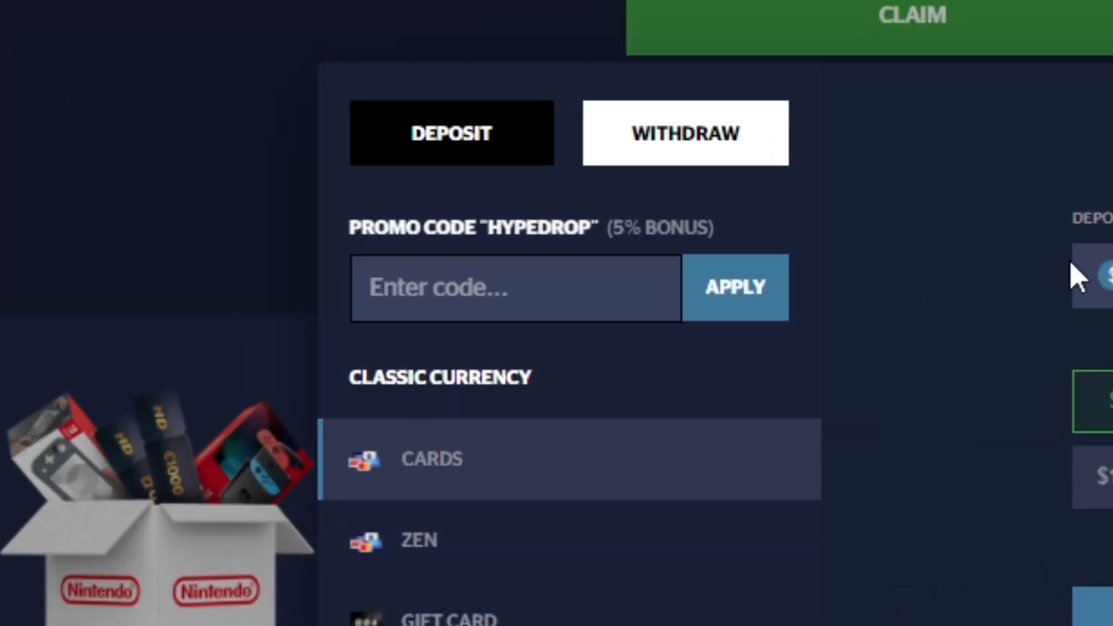
type("tonyedits")
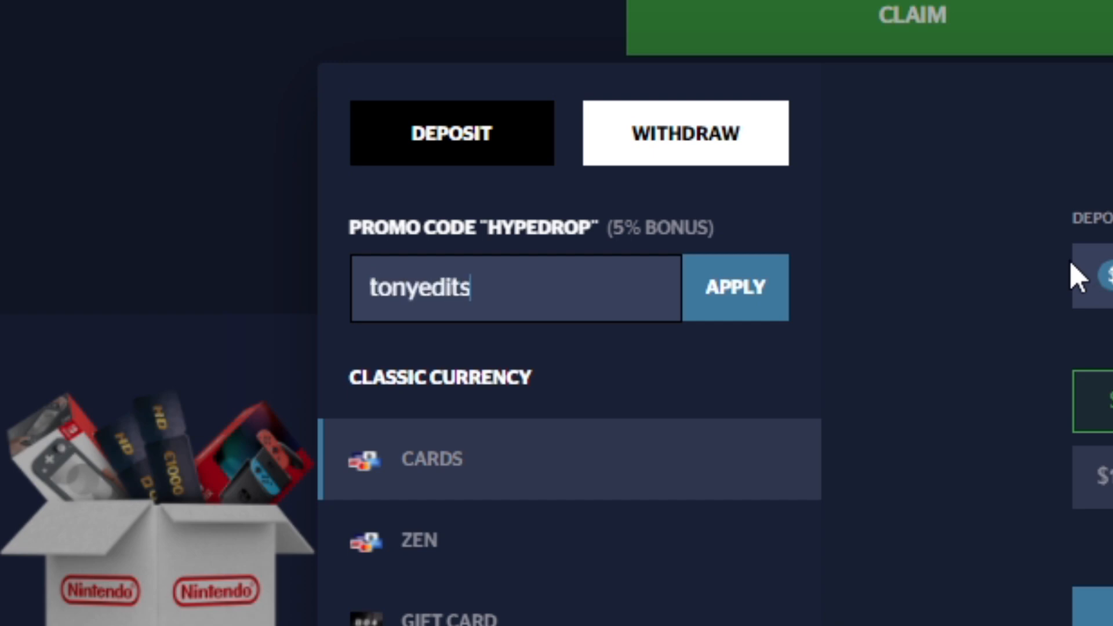
mouse_move(880, 533)
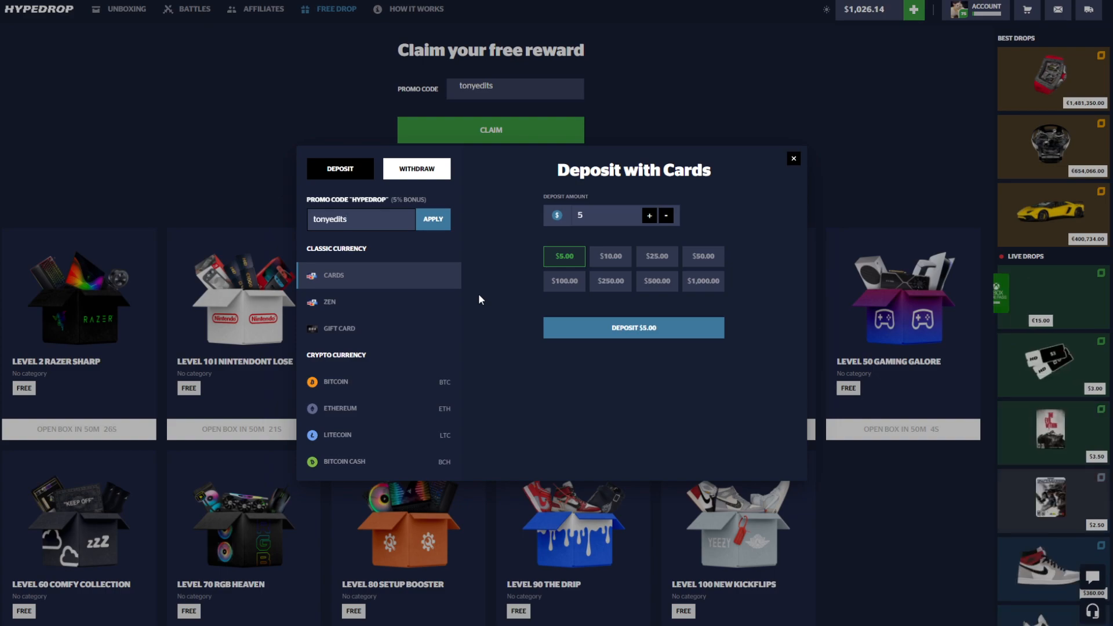
left_click(794, 158)
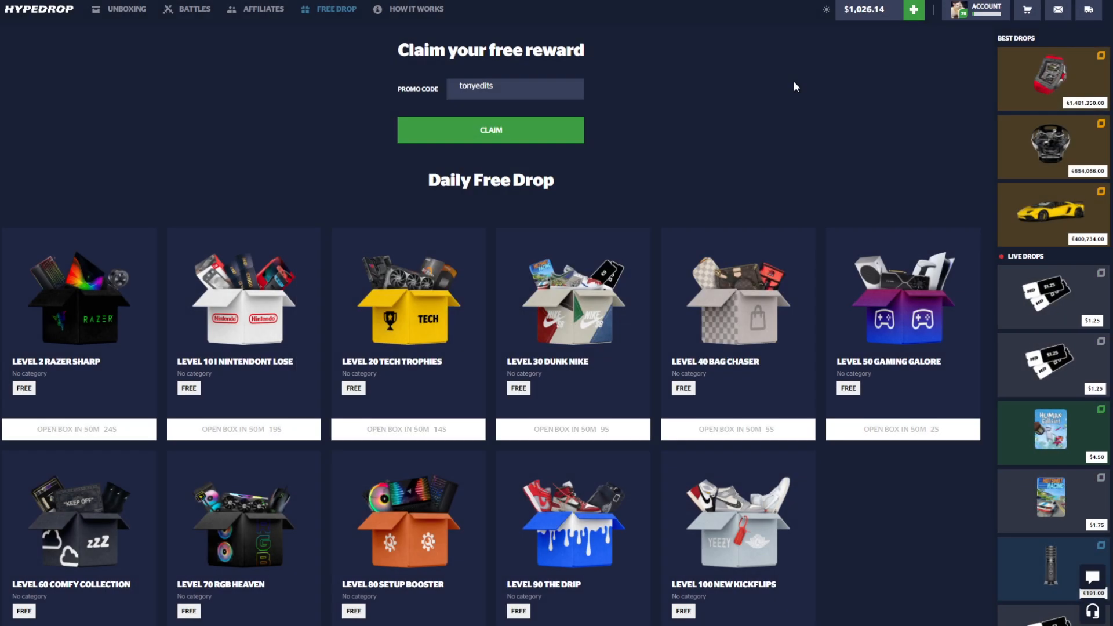
Step: Create a $340.50 battle with Hype Decor, Techwear and Lightning boxes
left_click(126, 8)
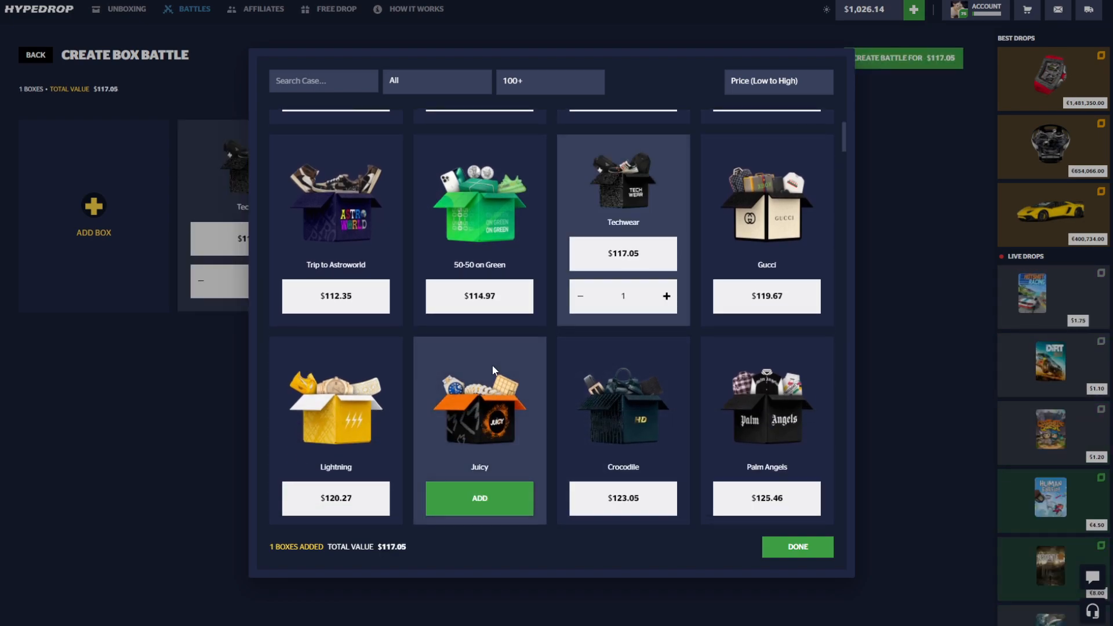
scroll("down", 3)
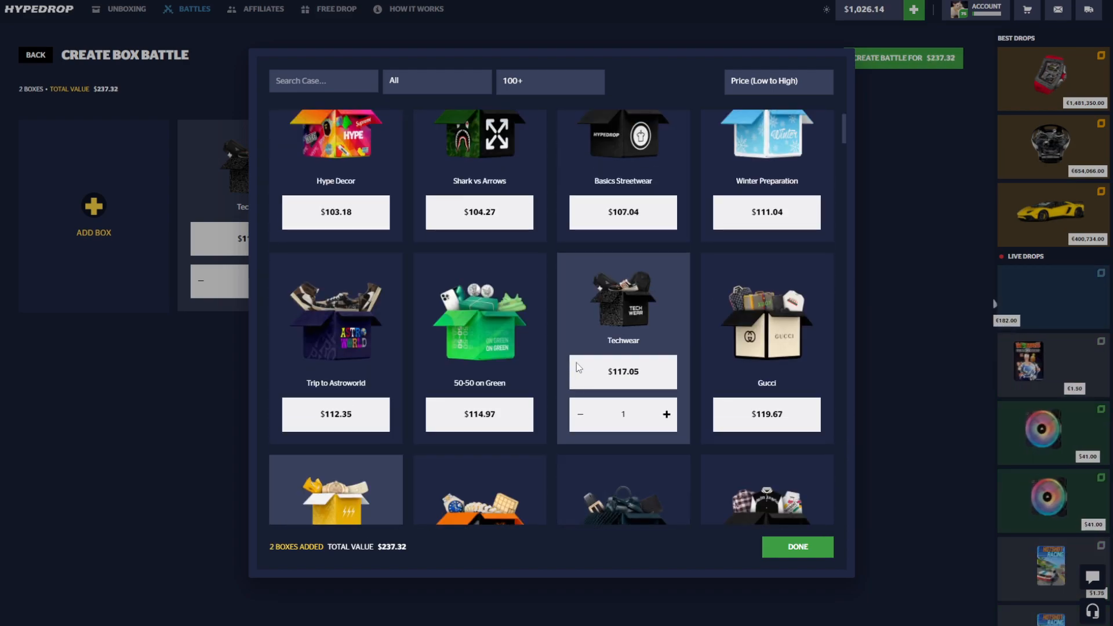
left_click(796, 546)
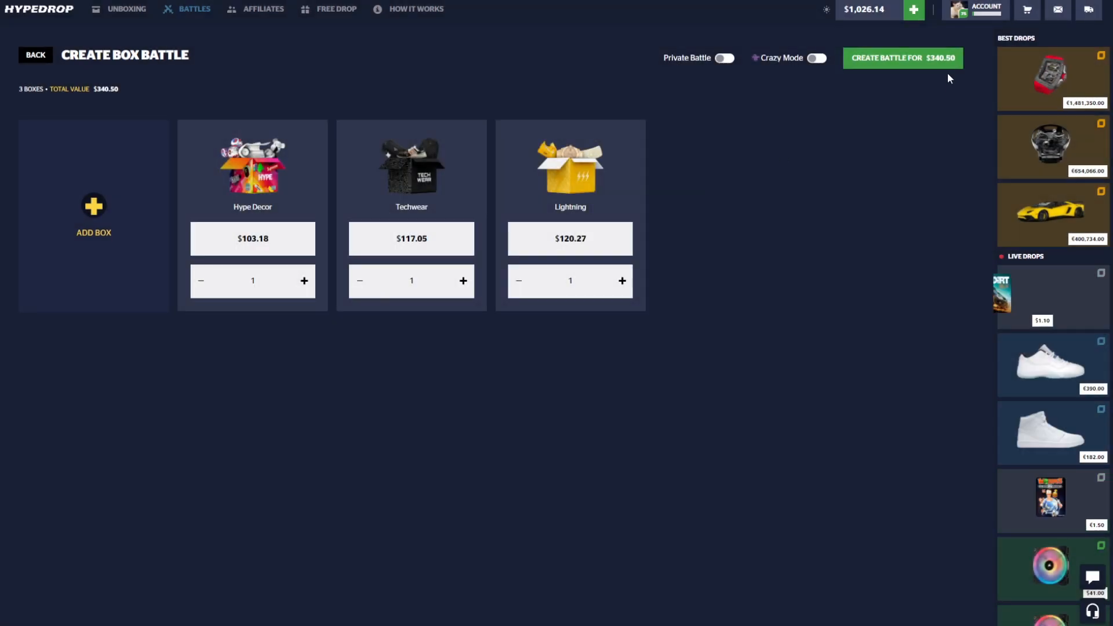
left_click(902, 58)
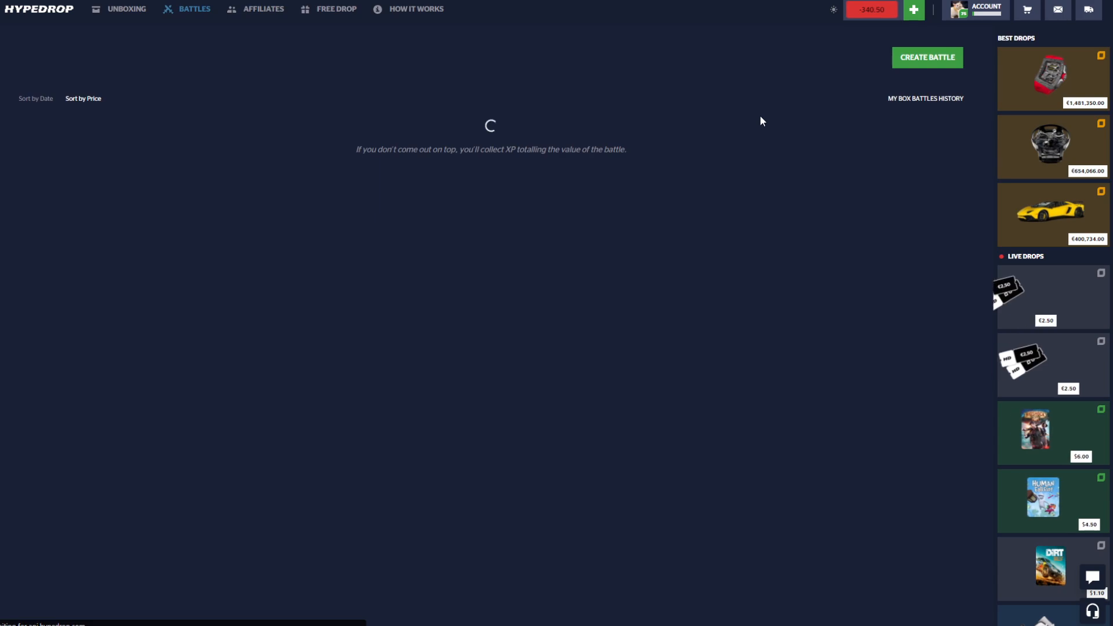
Step: Play the $340.50 battle against a bot, losing $200.00 to $472.50
left_click(927, 58)
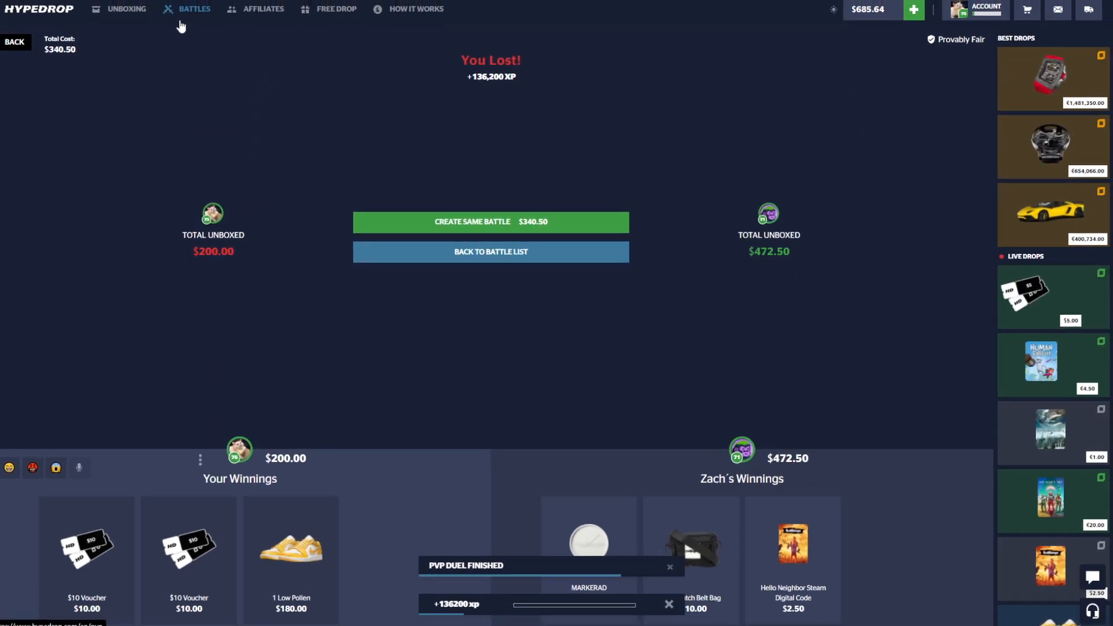
Step: Return to the battle list and start a new battle's box selection
left_click(490, 252)
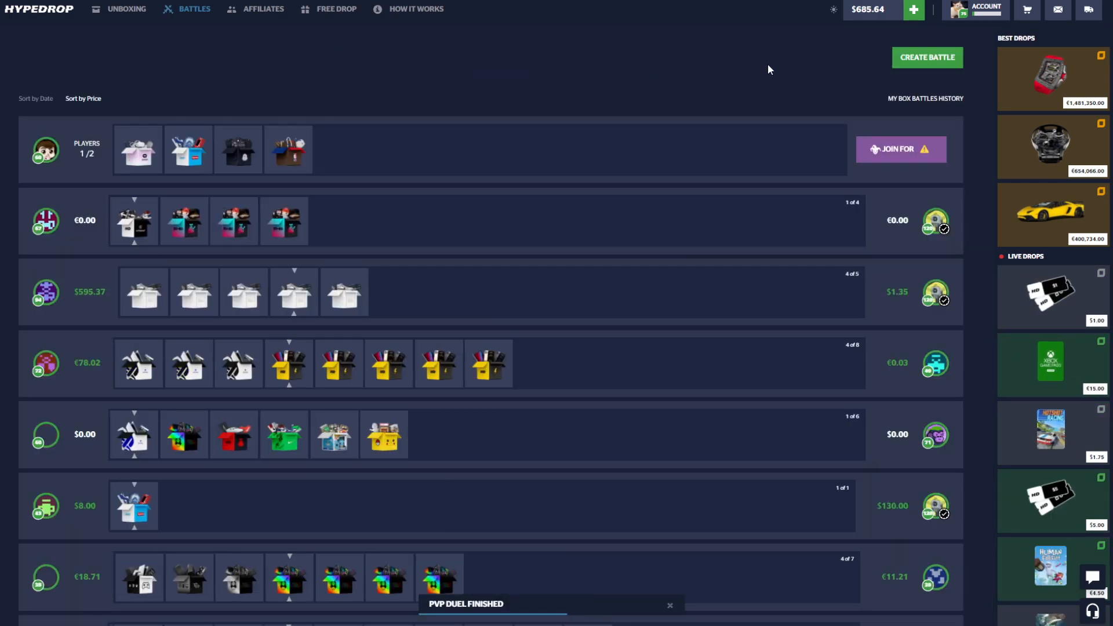
left_click(928, 56)
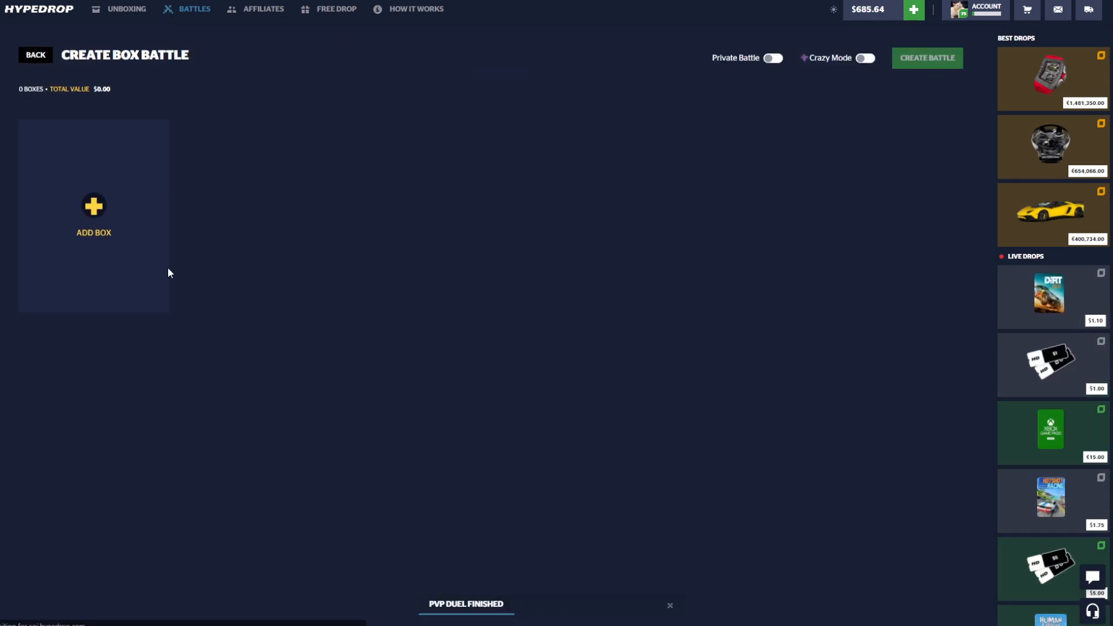
left_click(94, 213)
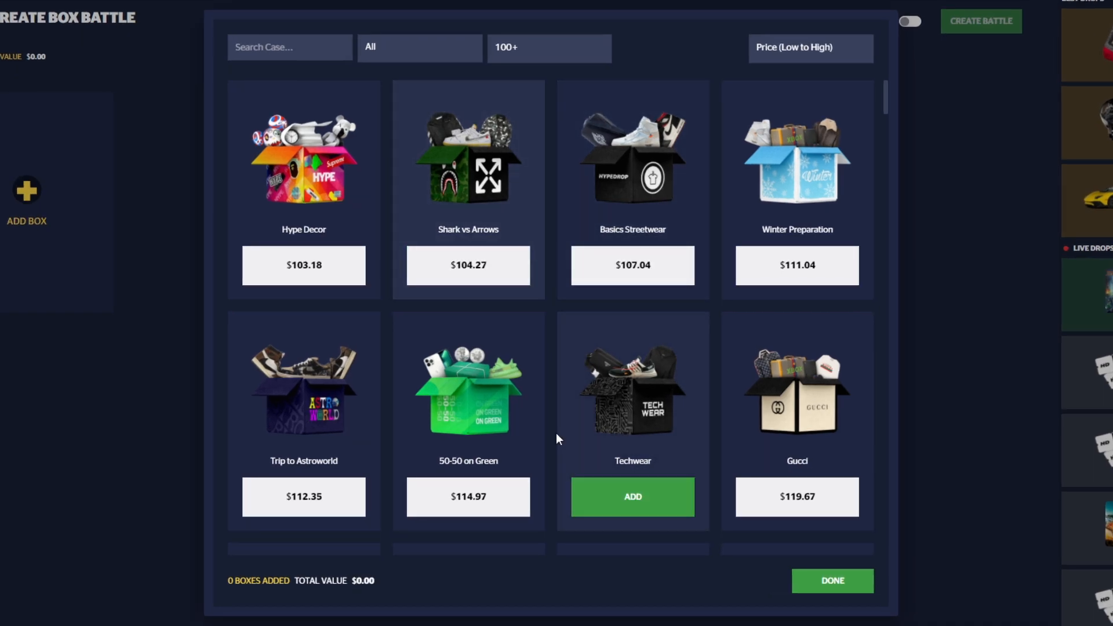
Step: Filter boxes to $50-100 and add Nike collabs and Pack your Bag
left_click(549, 47)
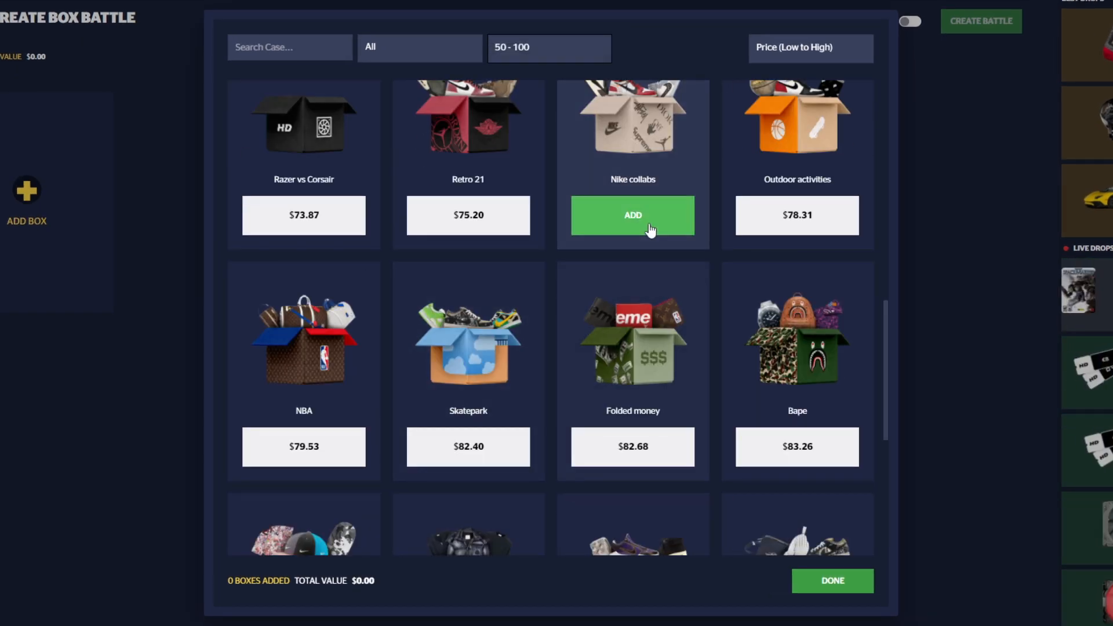
left_click(632, 216)
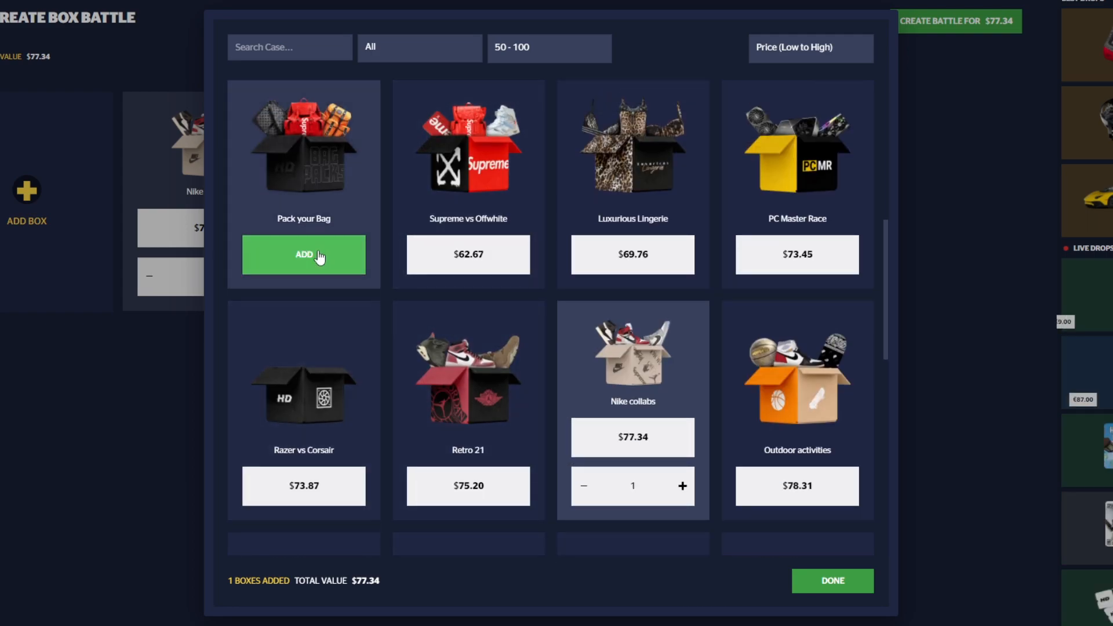
left_click(831, 580)
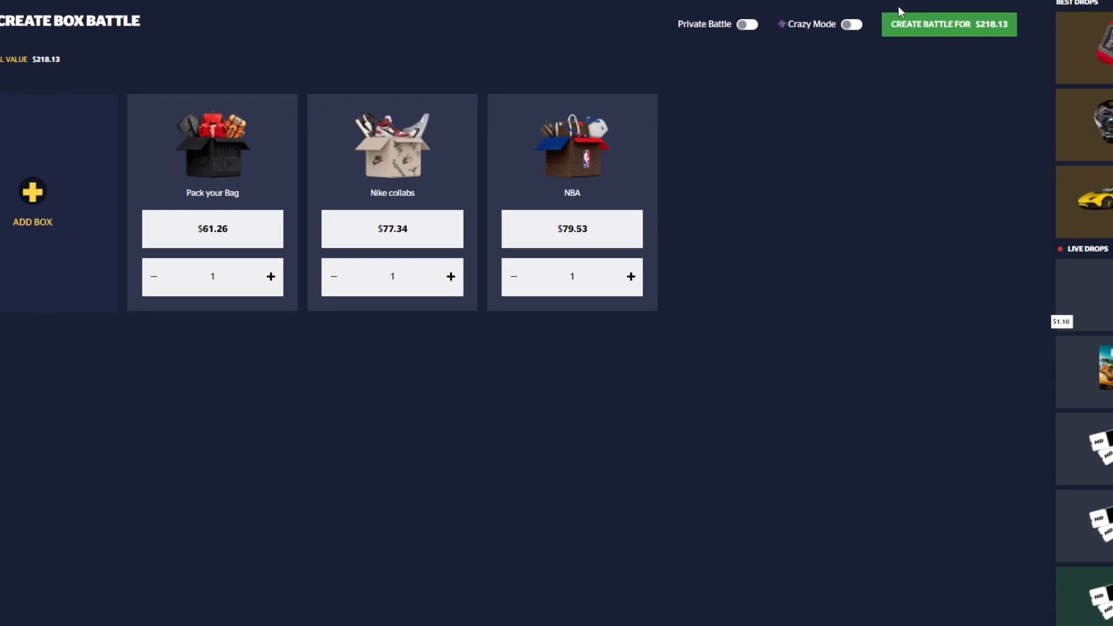
Step: Create and win the $218.13 battle against a bot, then sell the seven winnings for $108
left_click(949, 23)
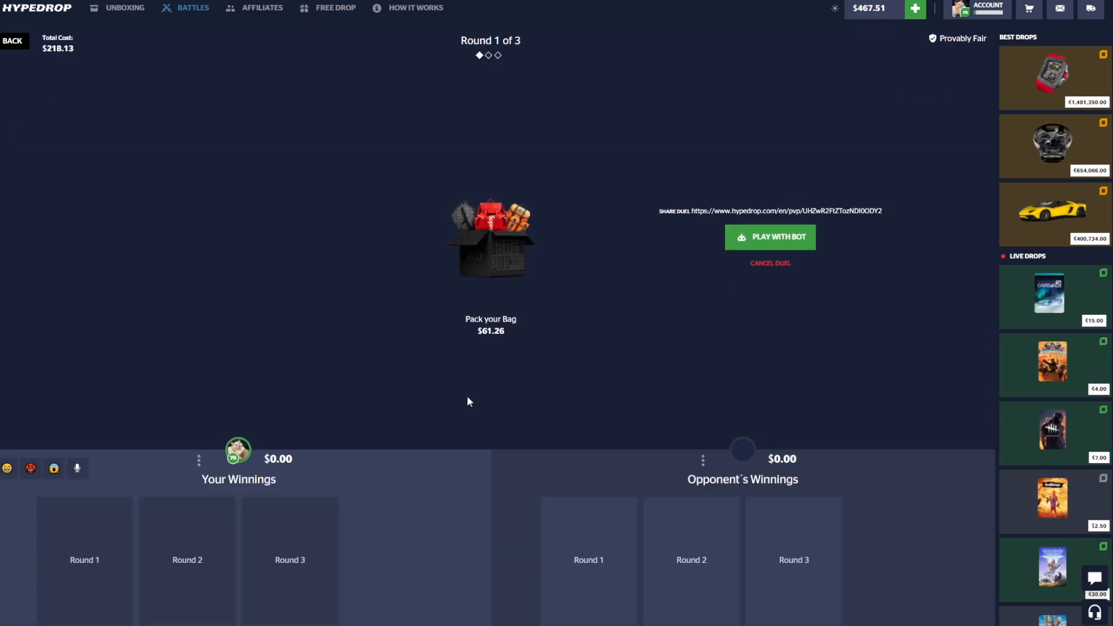
left_click(770, 236)
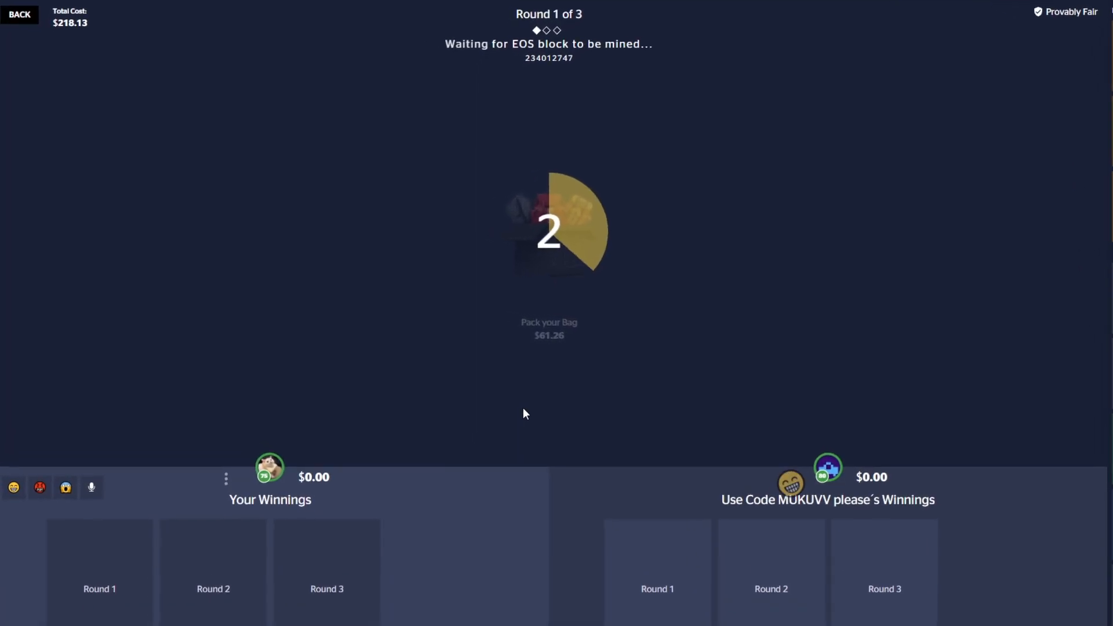
left_click(226, 478)
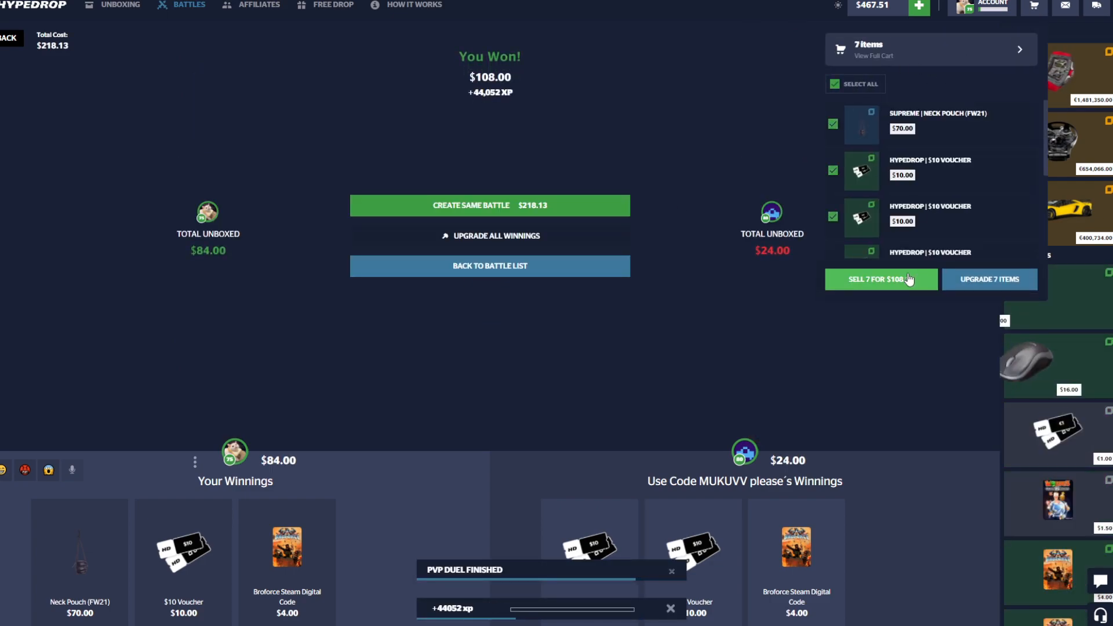
left_click(880, 280)
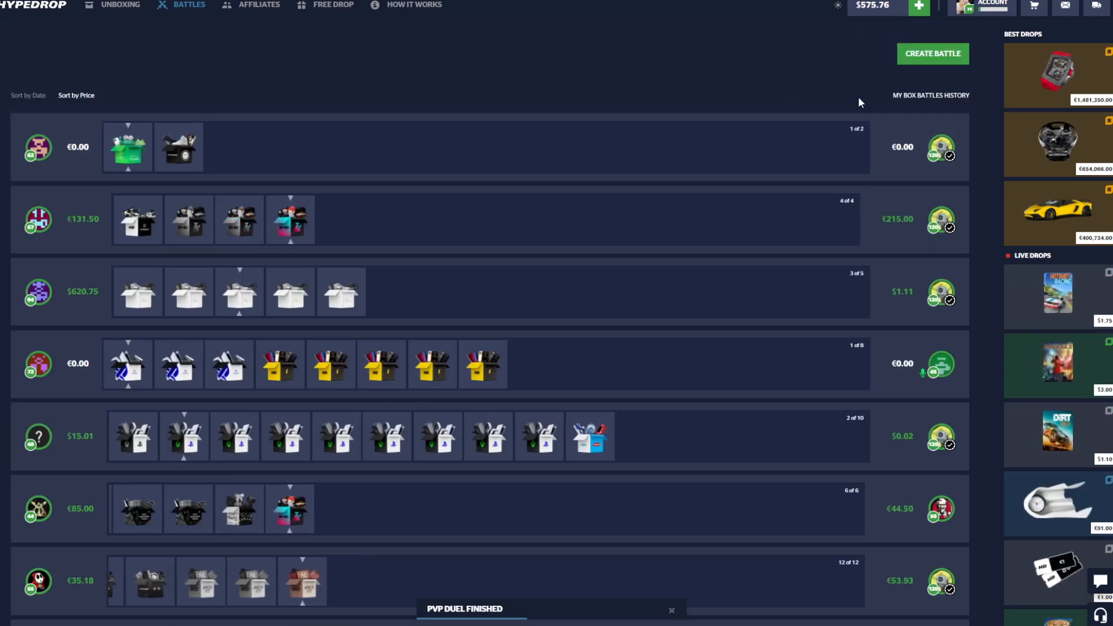
Step: Add Supreme SS21 to the four-box lineup and create the battle for $282.29
left_click(932, 53)
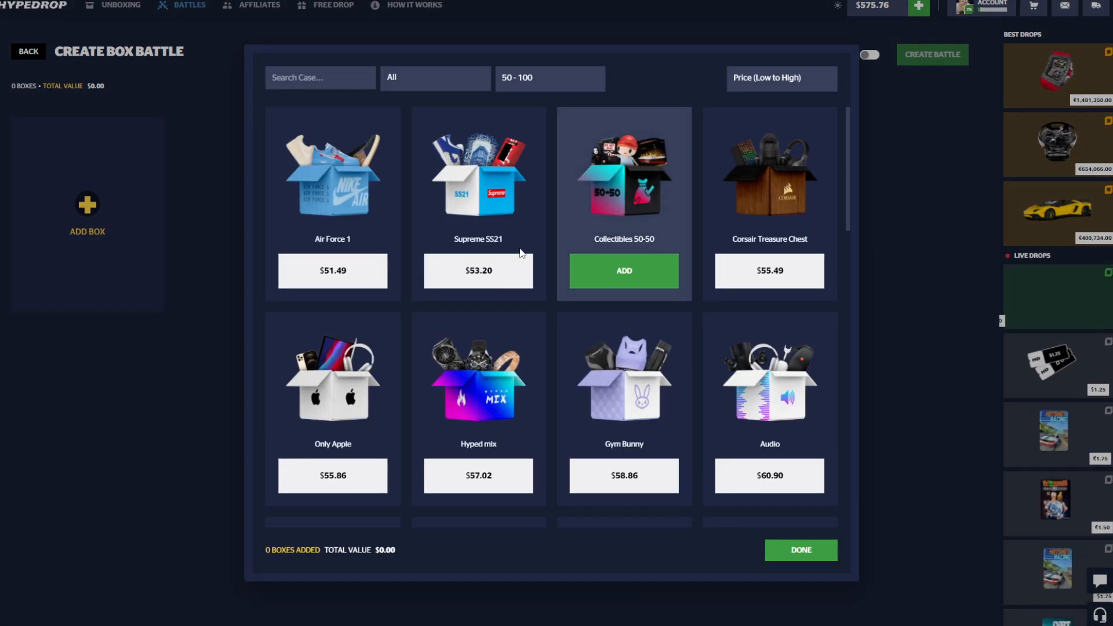
left_click(479, 270)
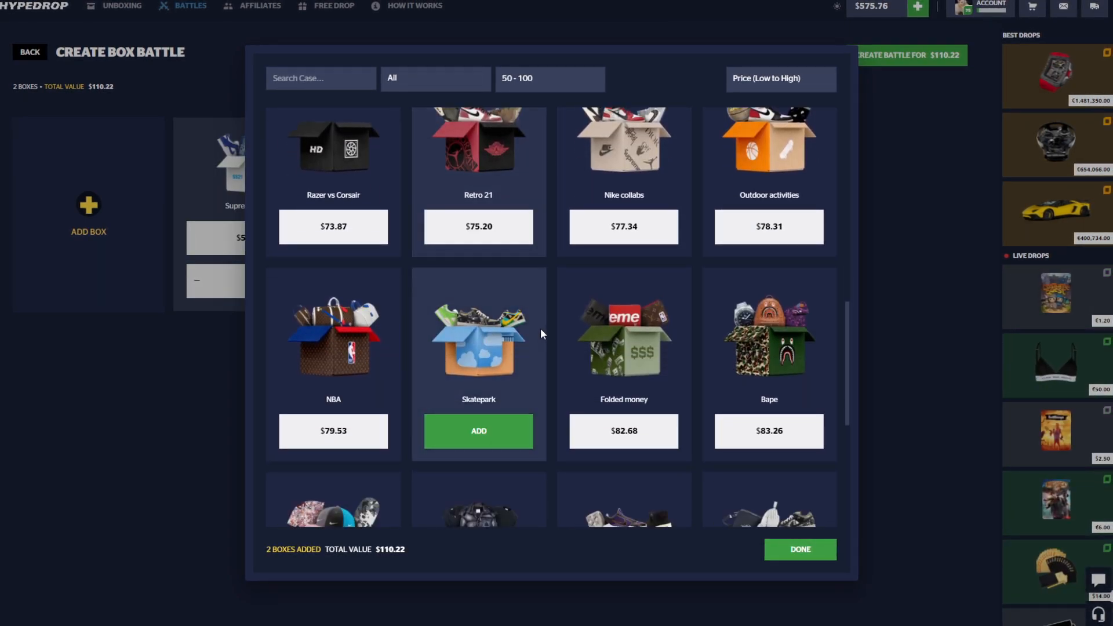
left_click(799, 549)
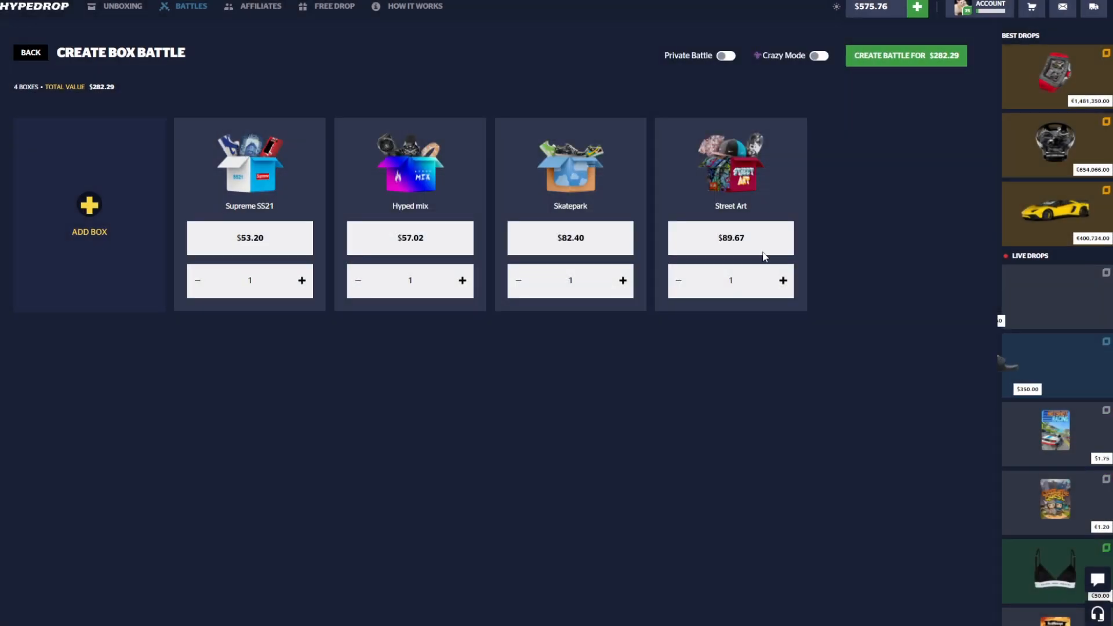
left_click(906, 56)
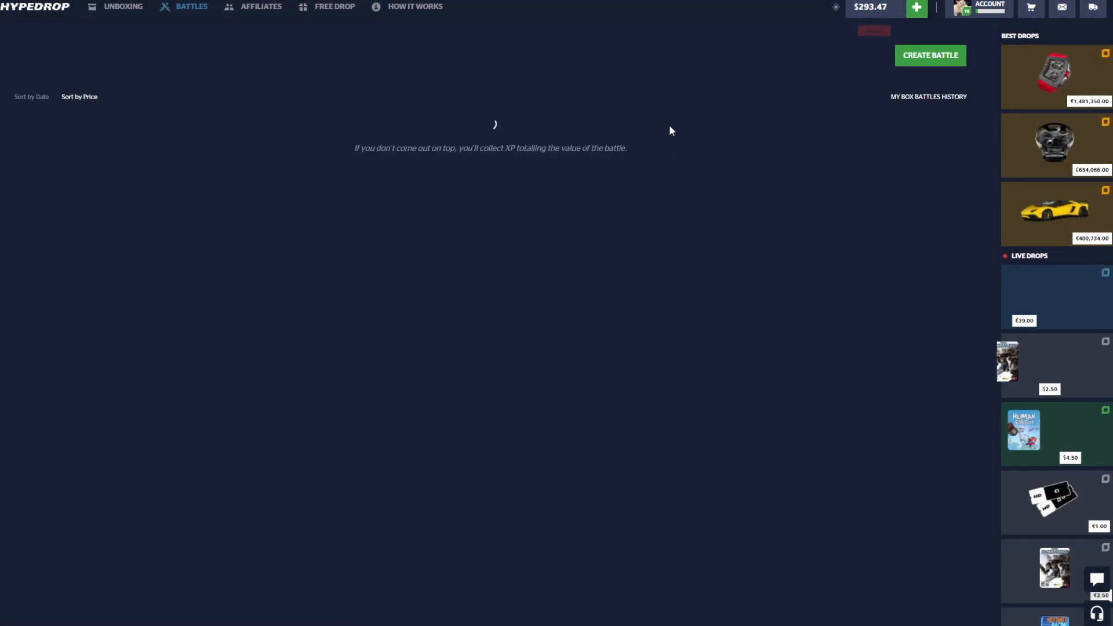
Step: Play the $282.29 battle against a bot, winning $275.00 to $234.00
left_click(930, 55)
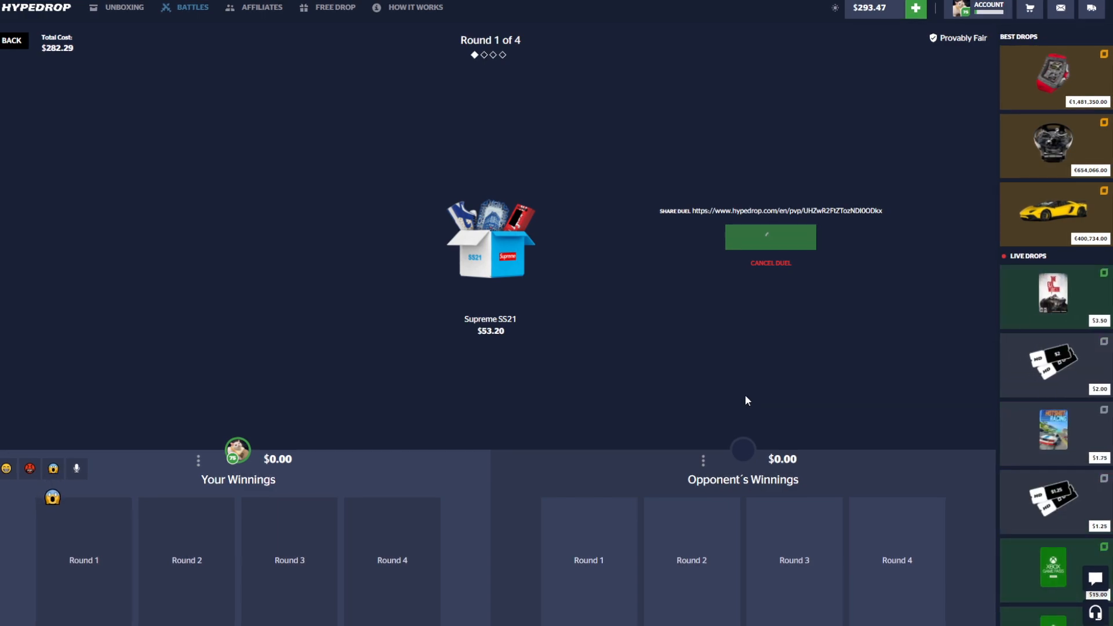
left_click(770, 237)
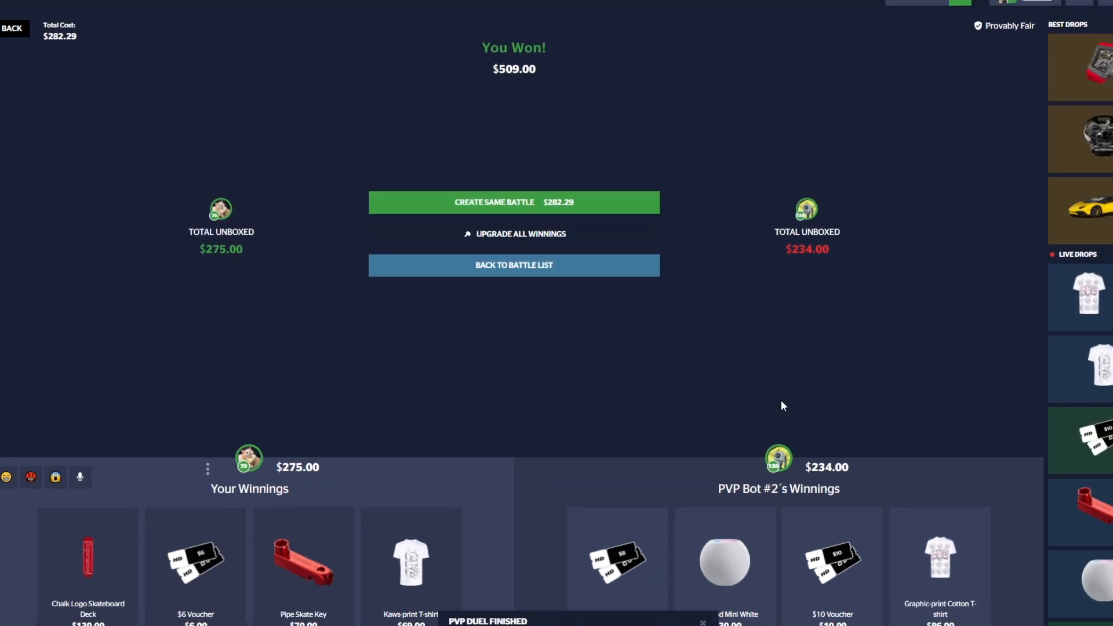
Step: Create a Crazy mode battle with Air Force 1 and Supreme SS21 for $196.98
left_click(514, 265)
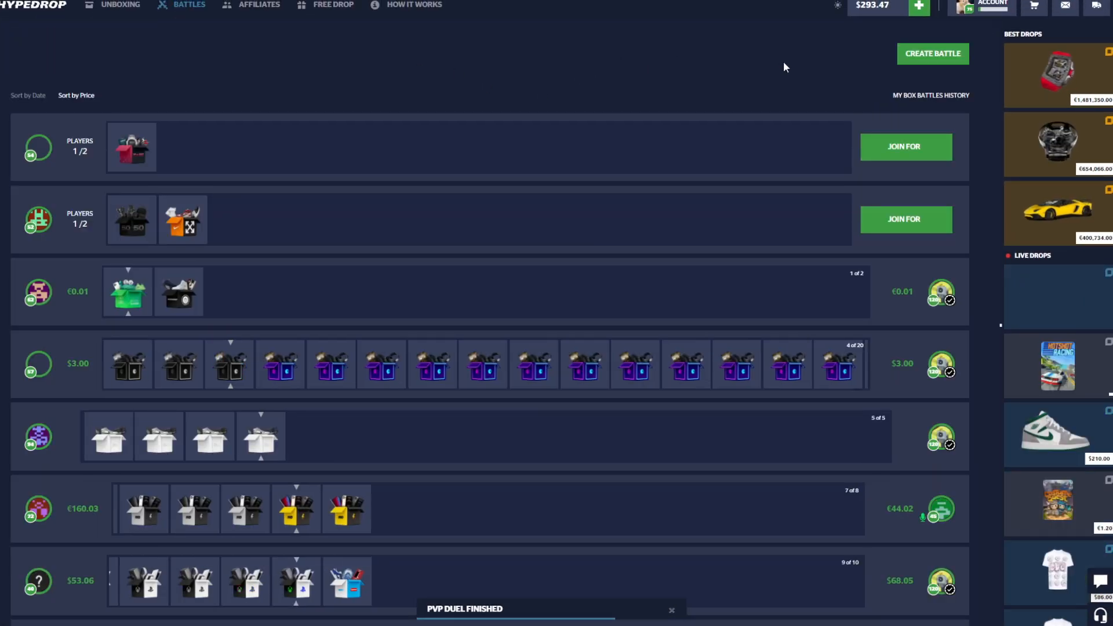
left_click(931, 53)
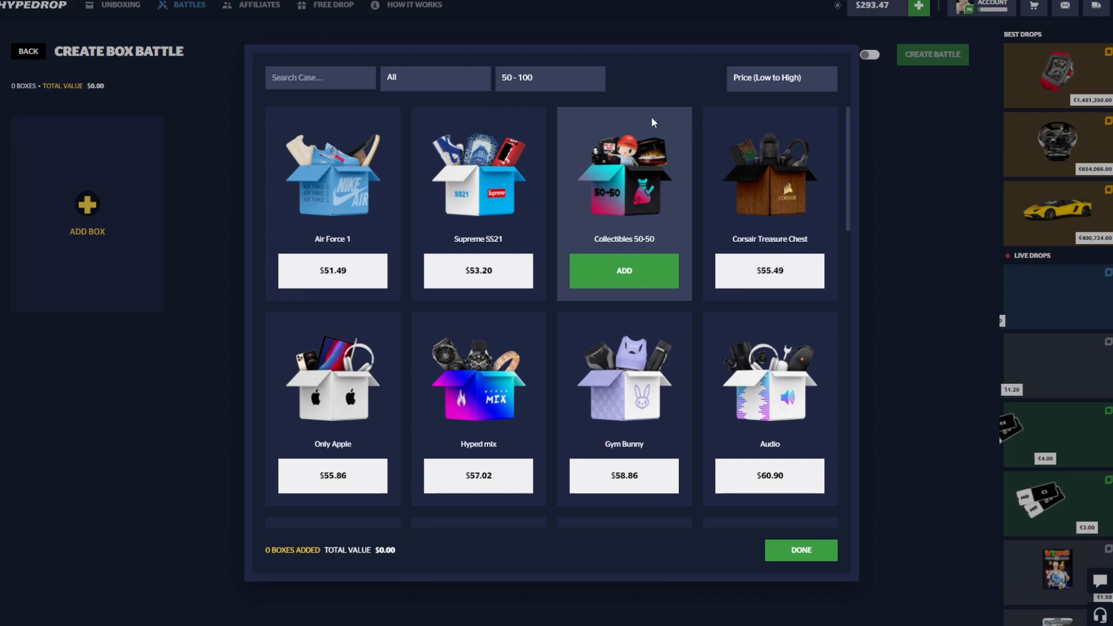
scroll("down", 3)
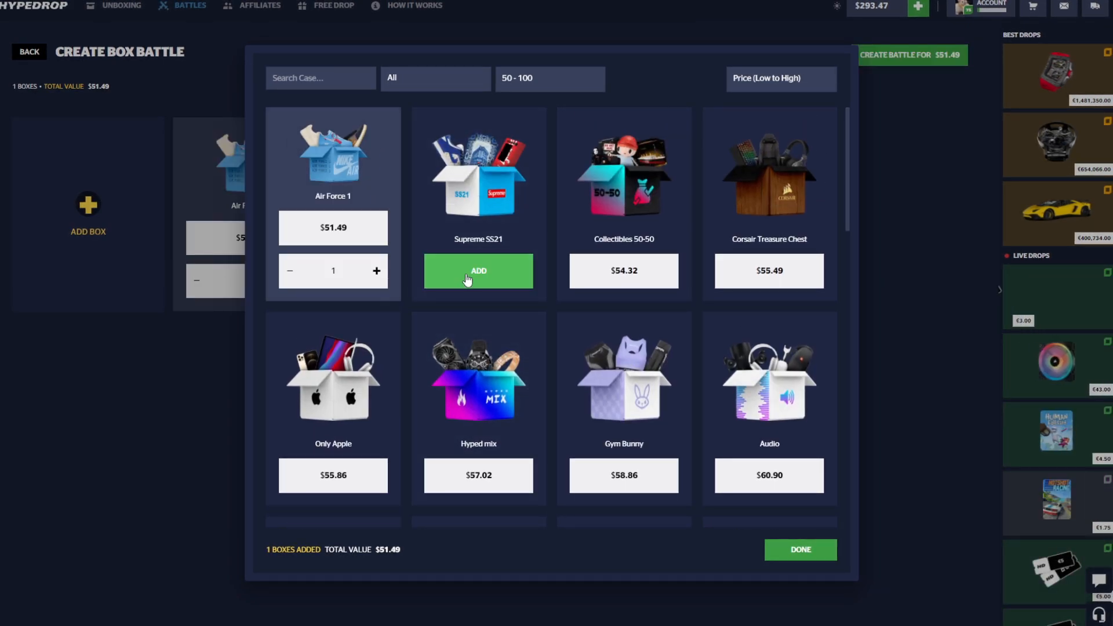
left_click(478, 270)
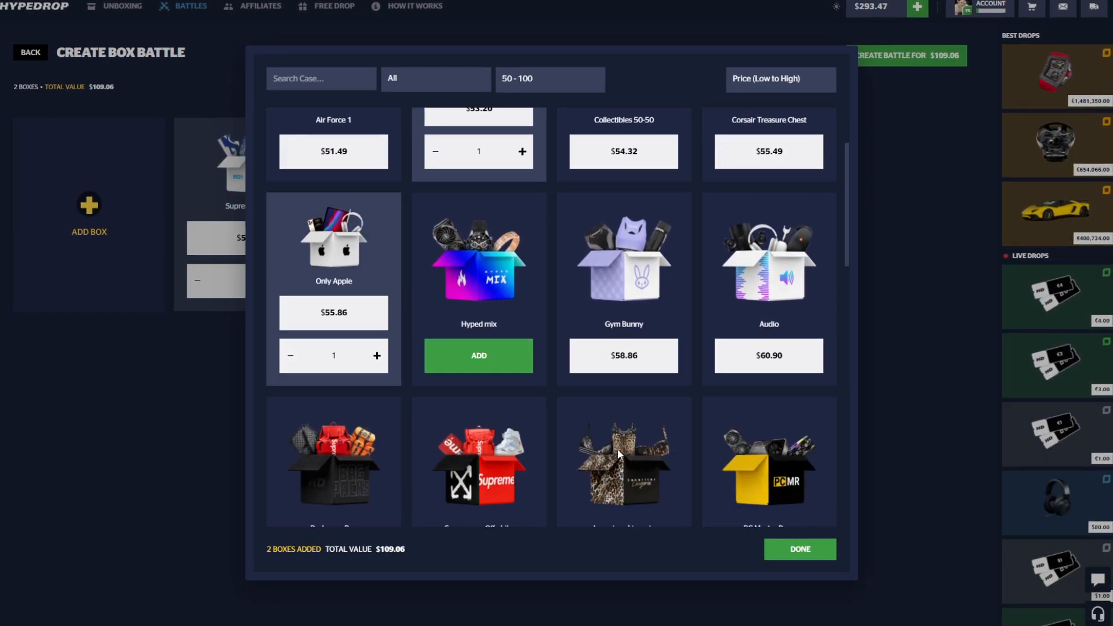
scroll("down", 3)
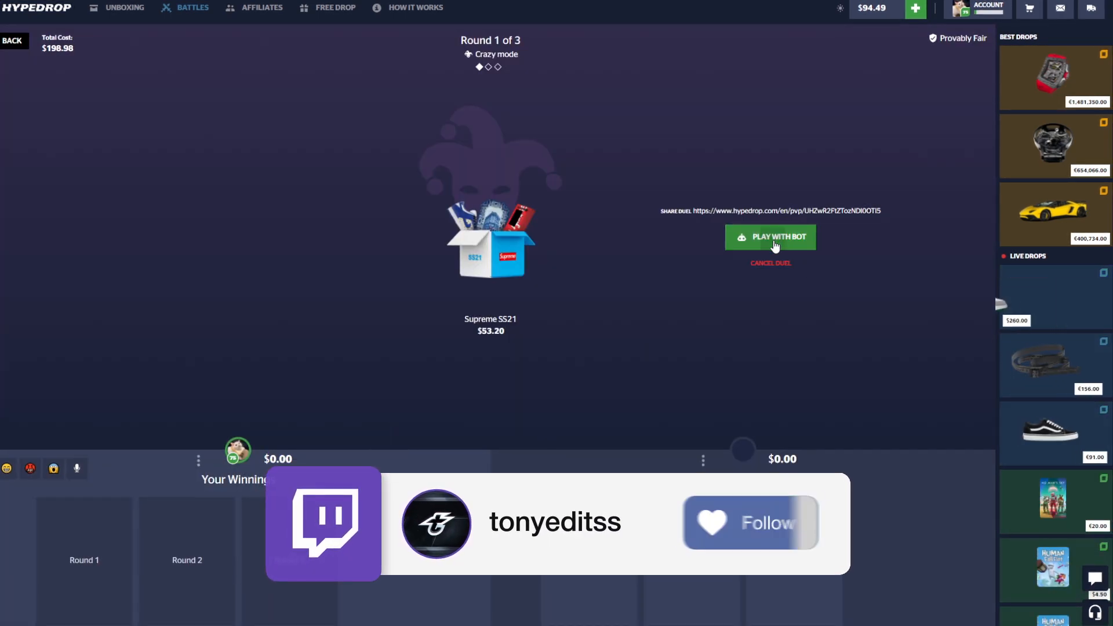
Step: Win the Crazy mode battle against a bot for $189.00 and return to the list
left_click(770, 236)
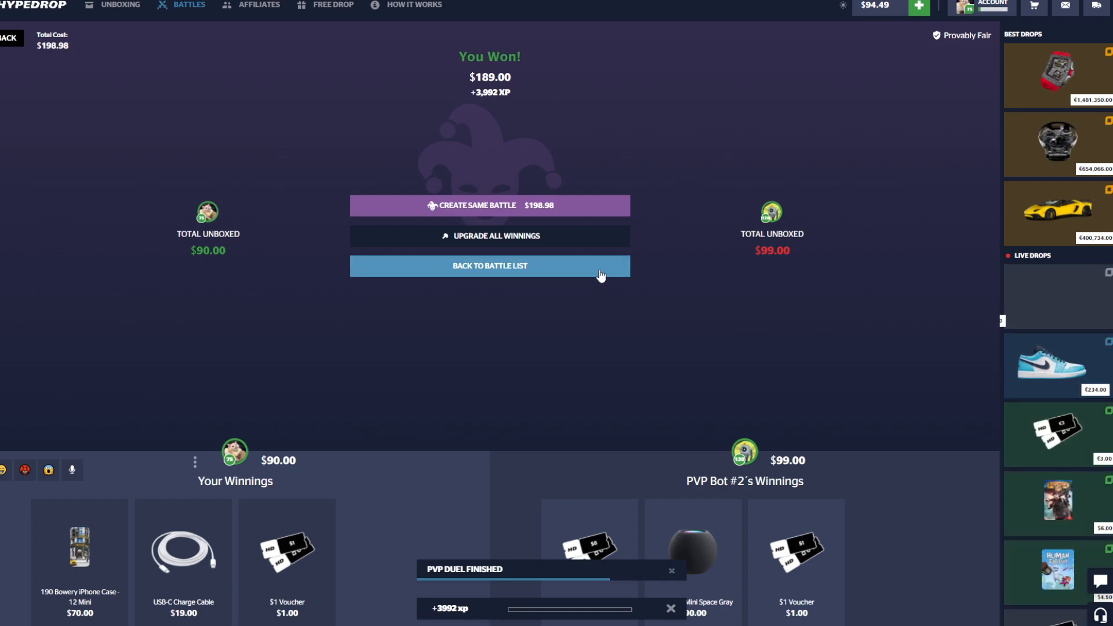
left_click(488, 266)
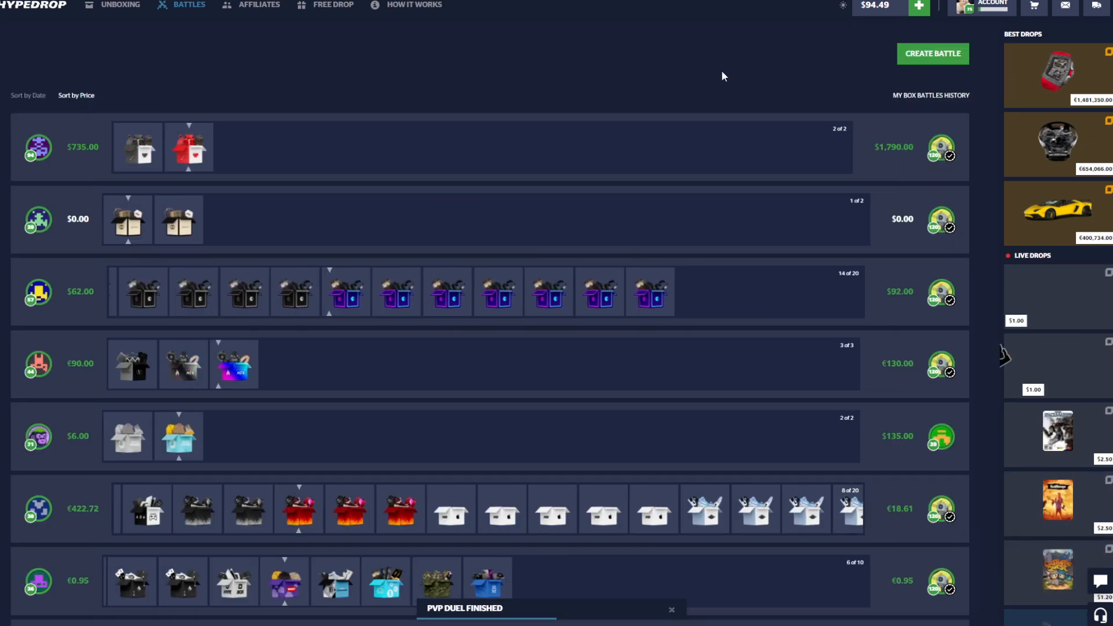
Step: Open the Bape box from the unboxing catalogue for $83.26
left_click(119, 6)
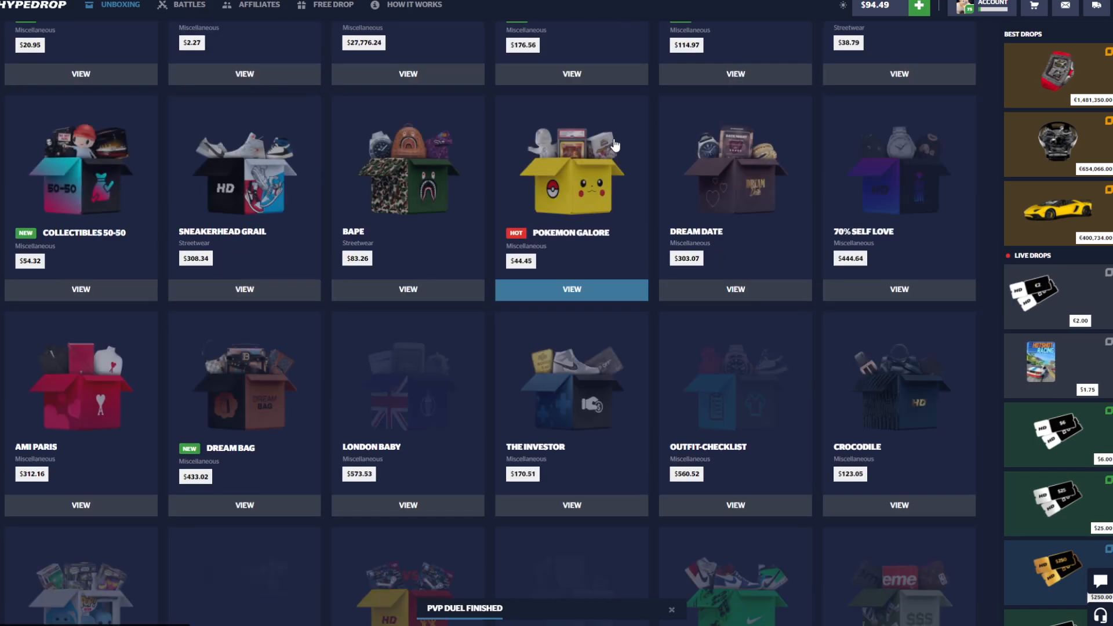
left_click(572, 289)
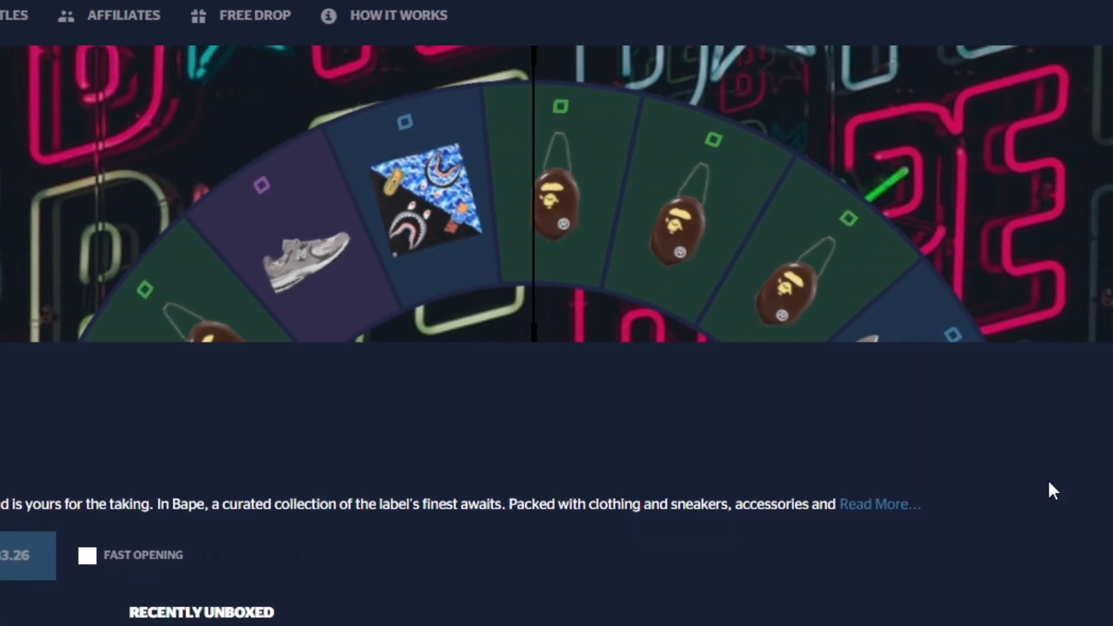
scroll("up", 3)
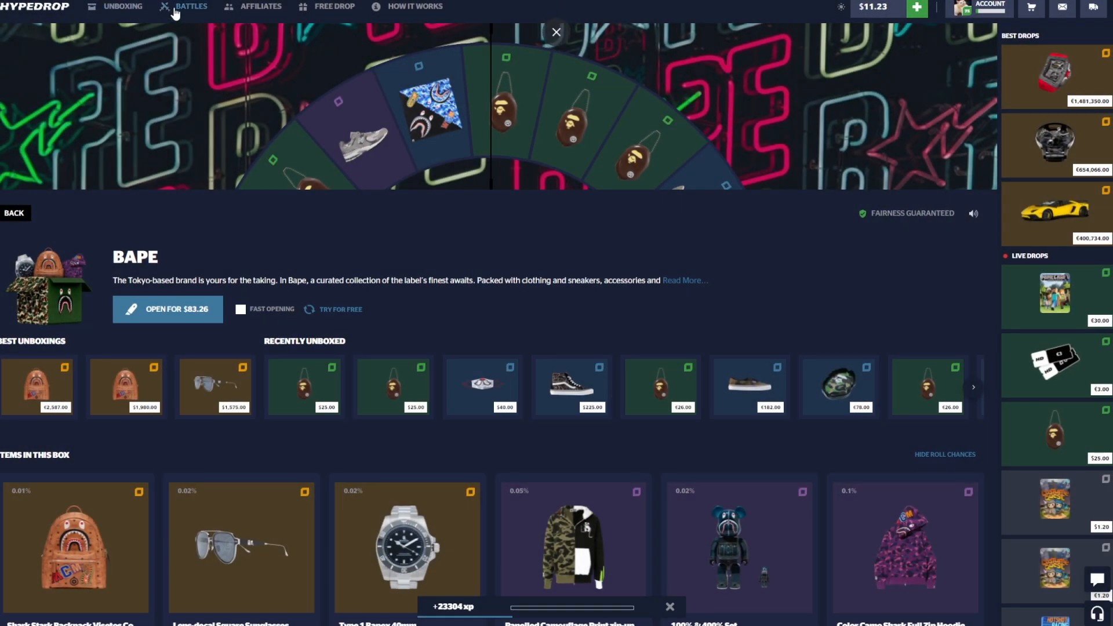
Step: Start a new Crazy mode battle from the battle list with the Supreme SS21 box added
left_click(192, 7)
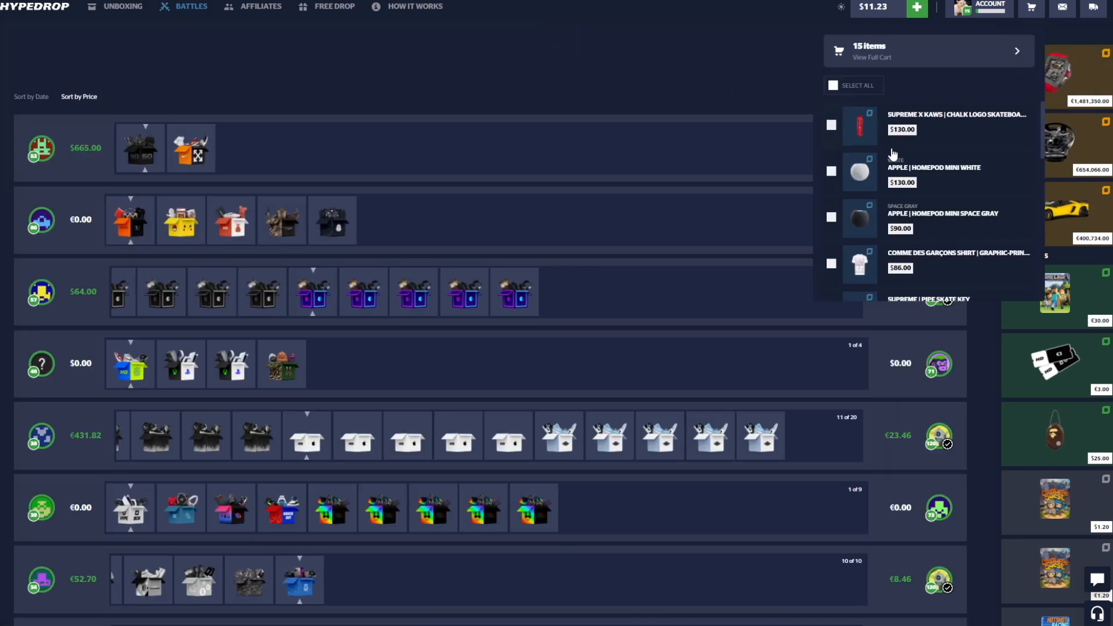
left_click(833, 84)
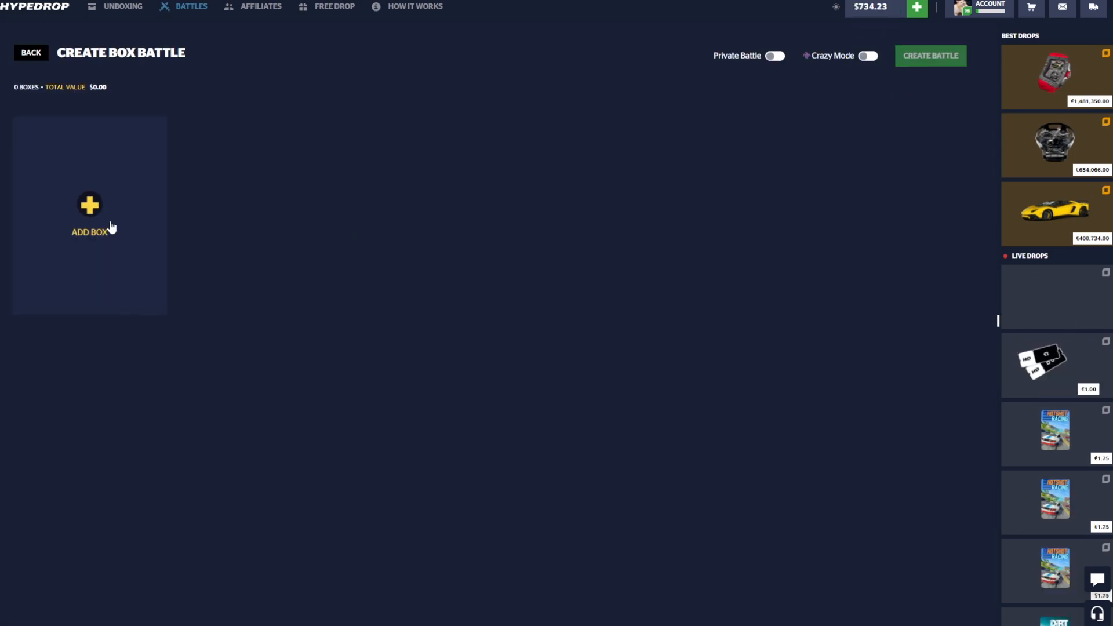
left_click(90, 213)
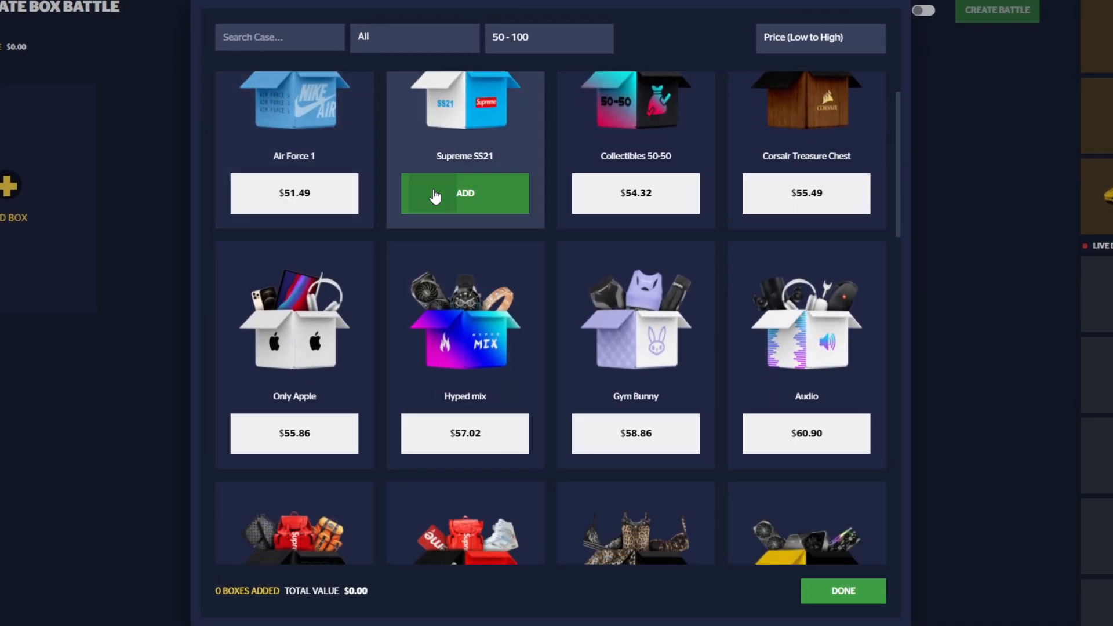
left_click(465, 194)
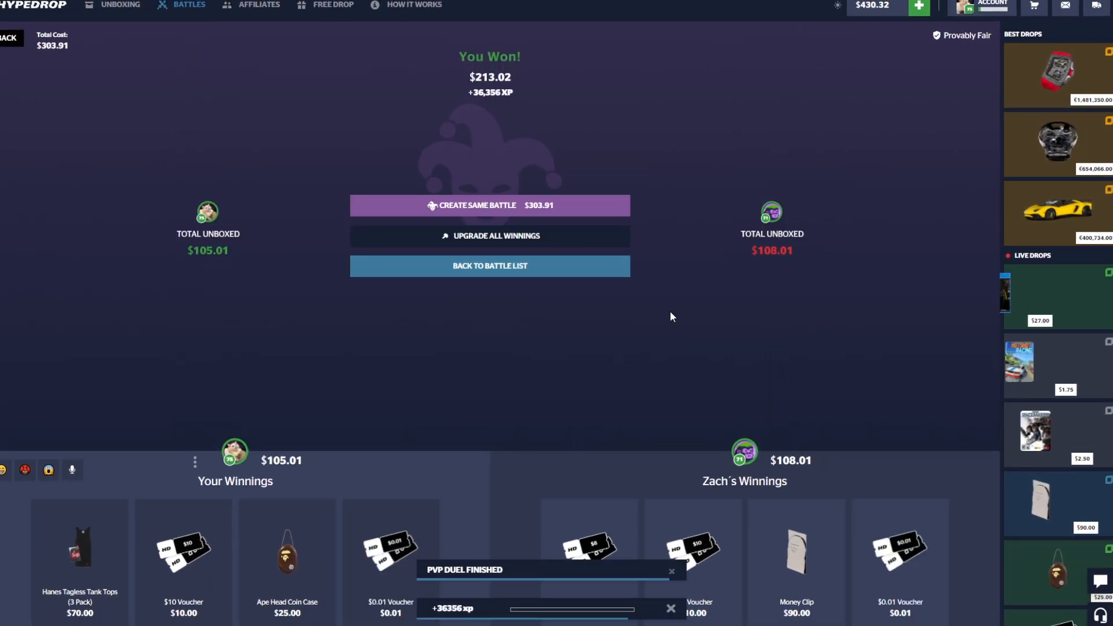
mouse_move(193, 83)
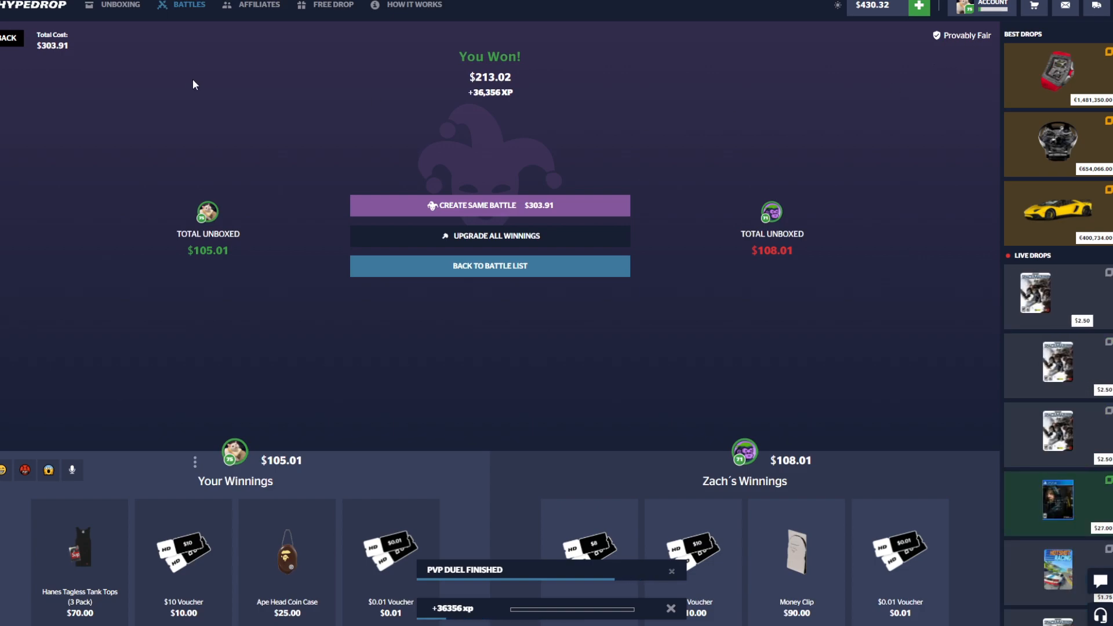
Step: Create a $166.08 battle with Supreme SS21, Only Apple and Hyped mix boxes
left_click(489, 266)
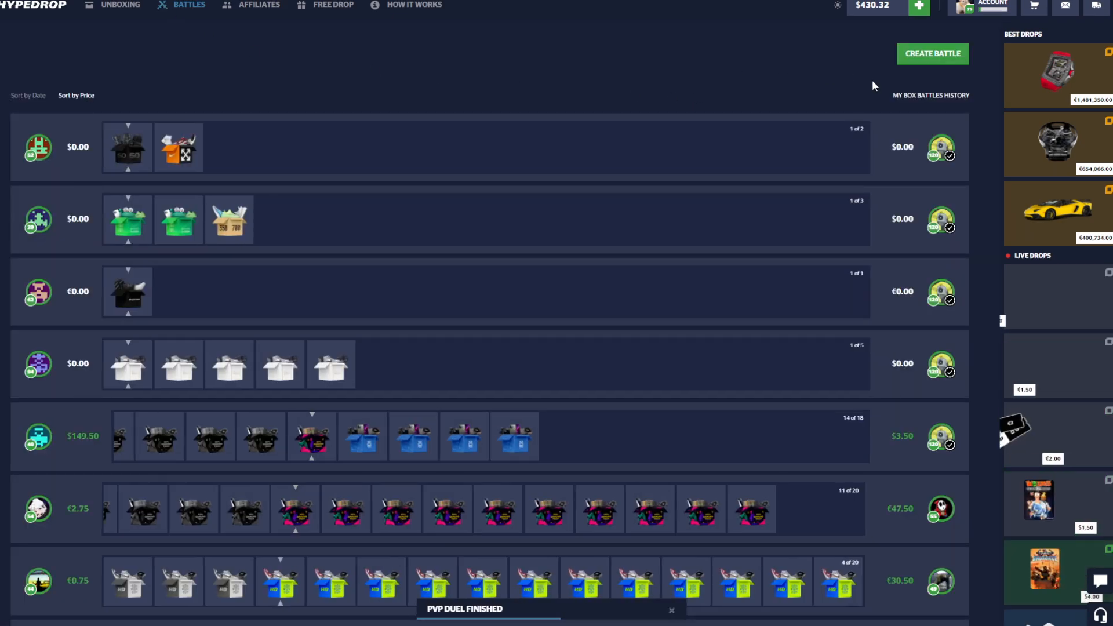
left_click(932, 53)
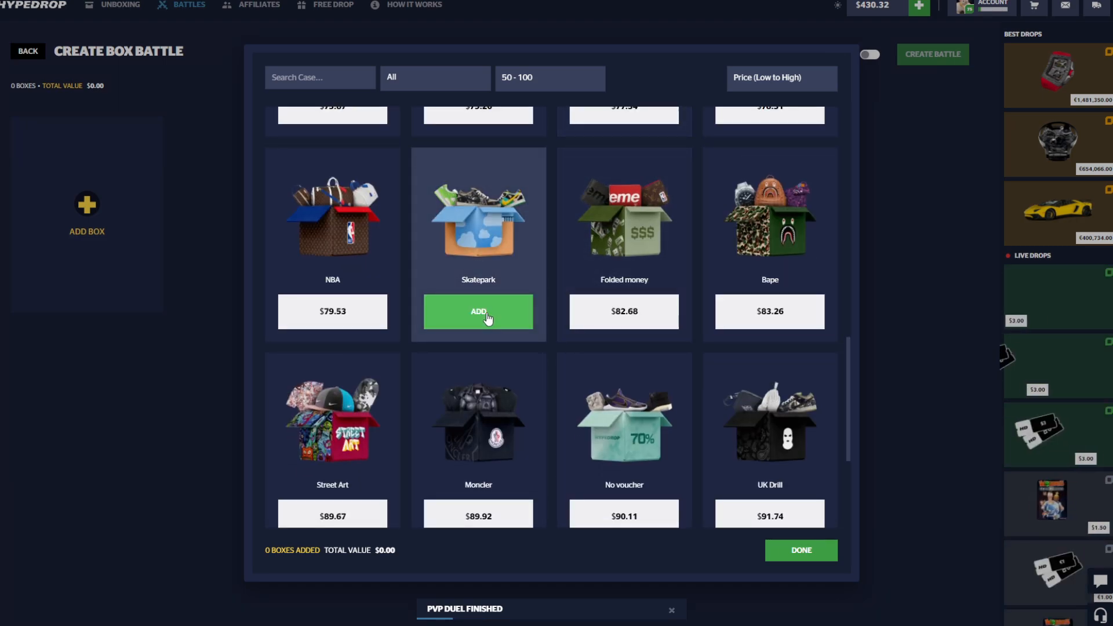
scroll("up", 3)
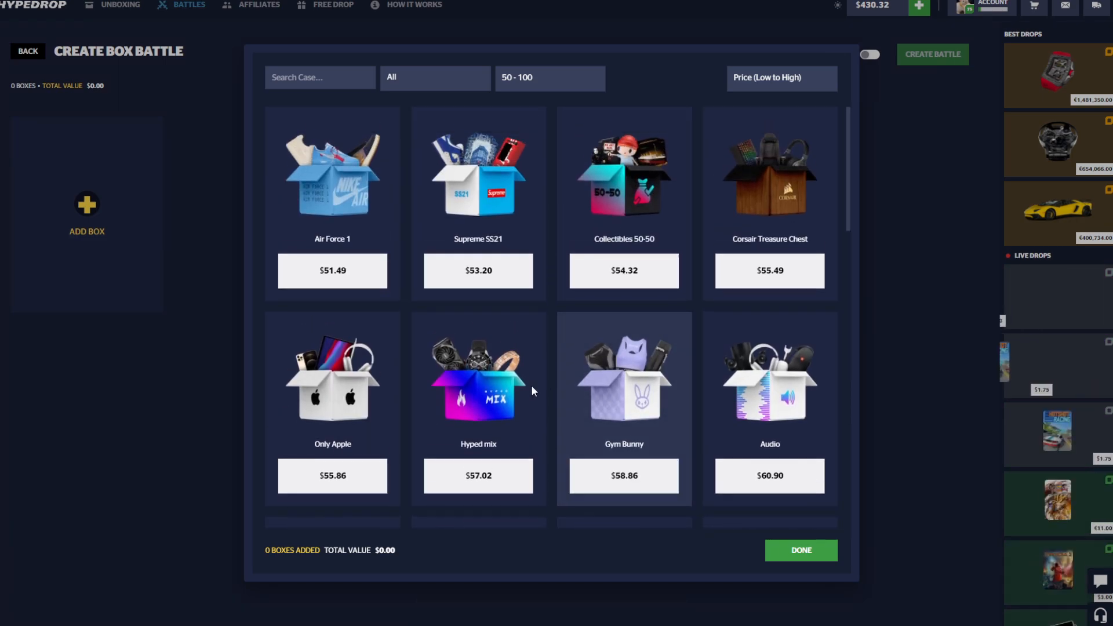
left_click(478, 270)
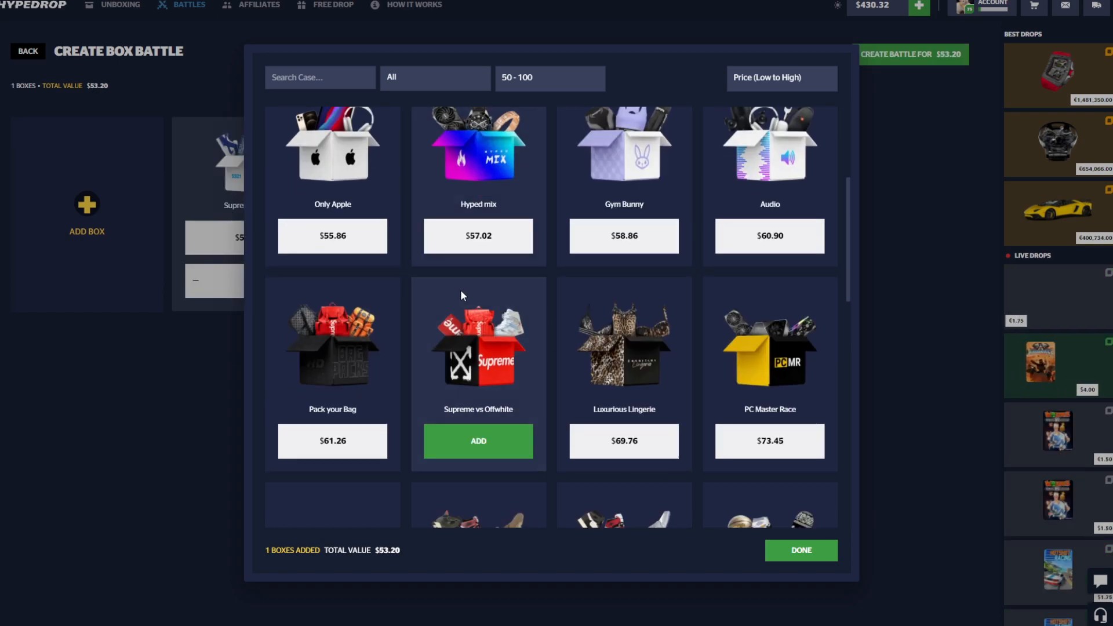
left_click(800, 549)
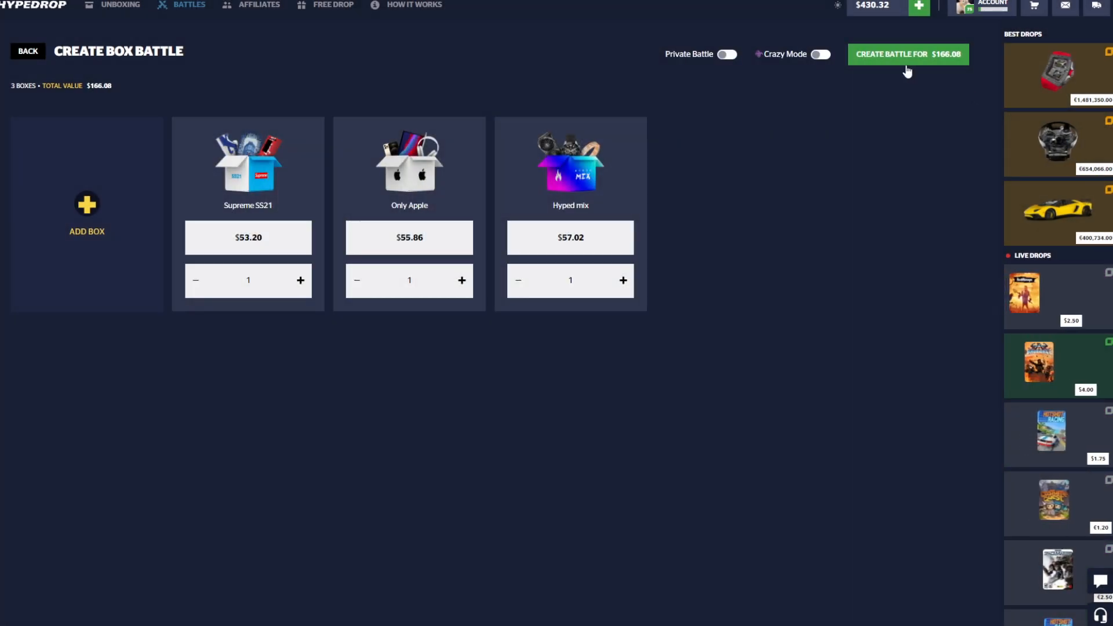
left_click(908, 55)
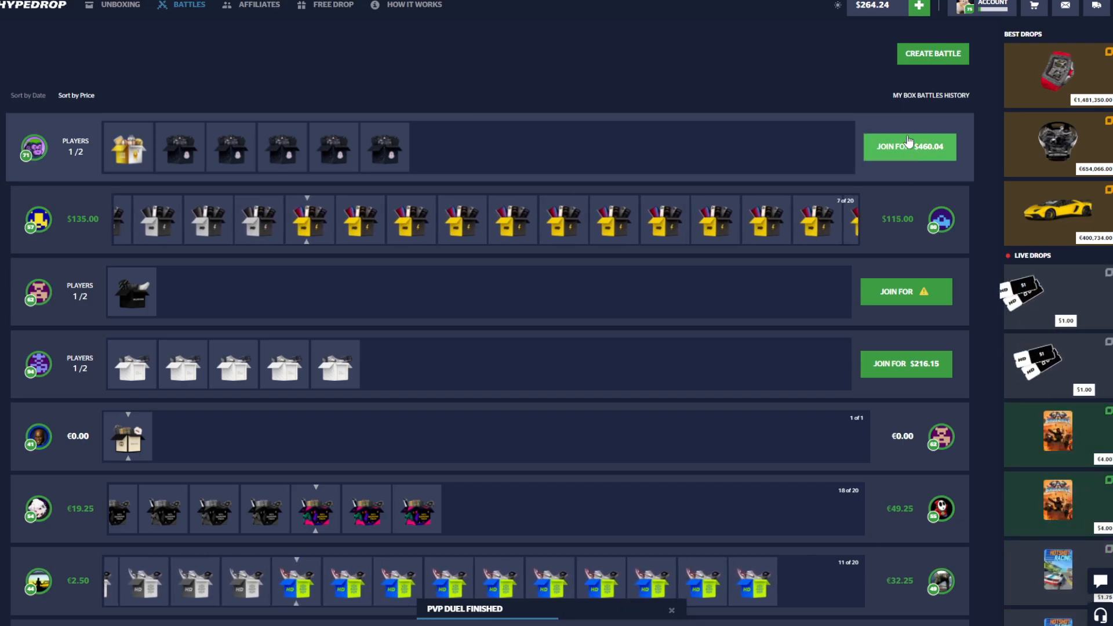
Step: Add Retro 21 and Nike collabs from the box picker and create the $261.60 four-box battle
left_click(933, 53)
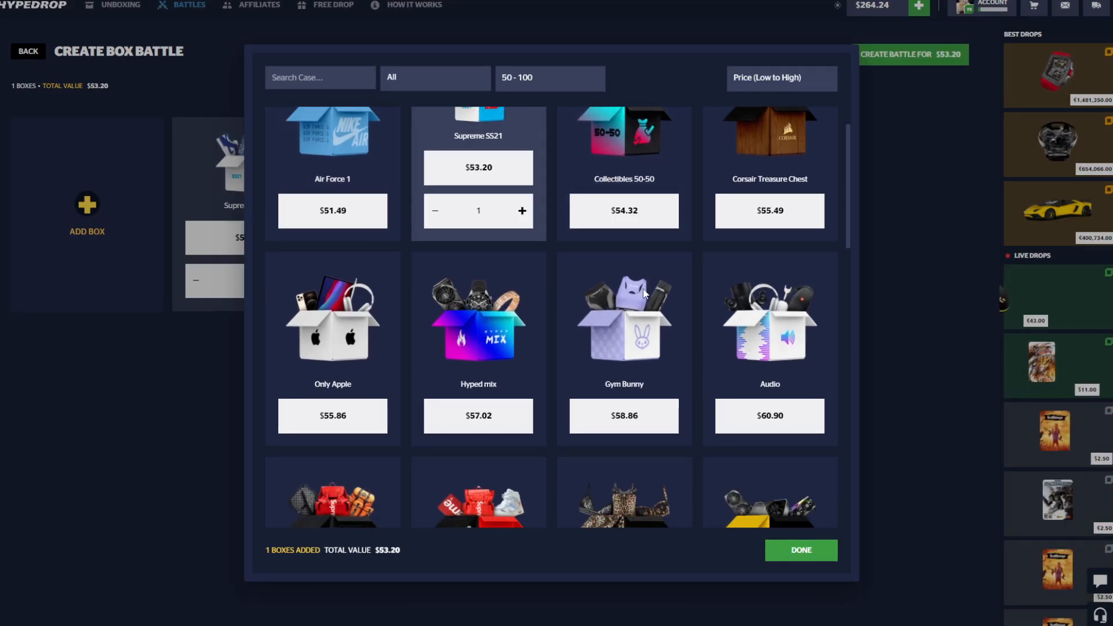
scroll("down", 3)
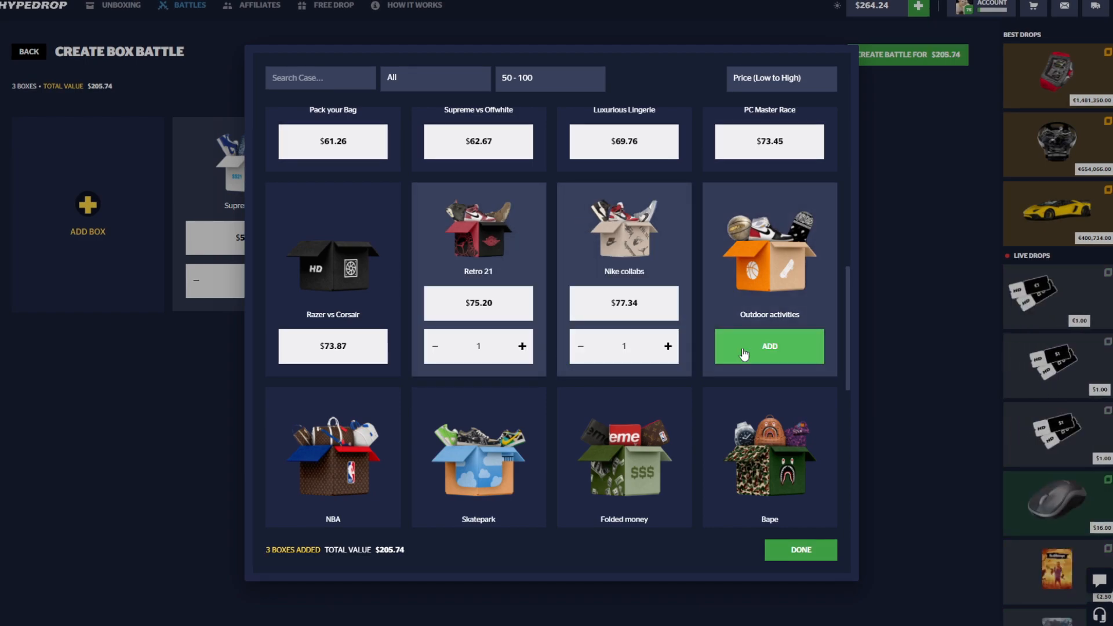
scroll("up", 3)
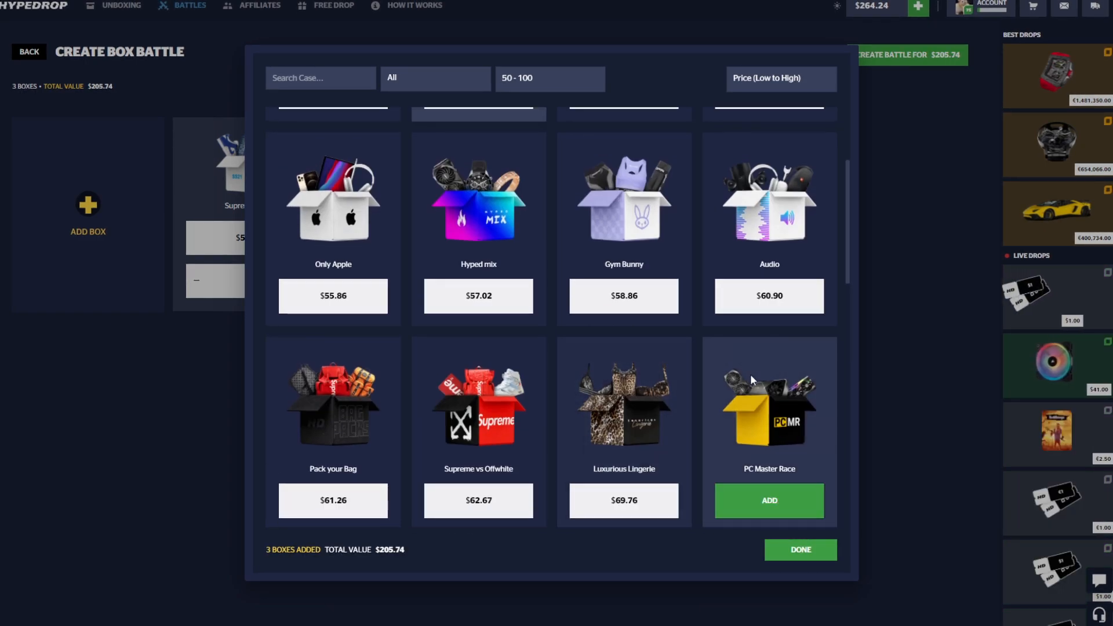
scroll("up", 3)
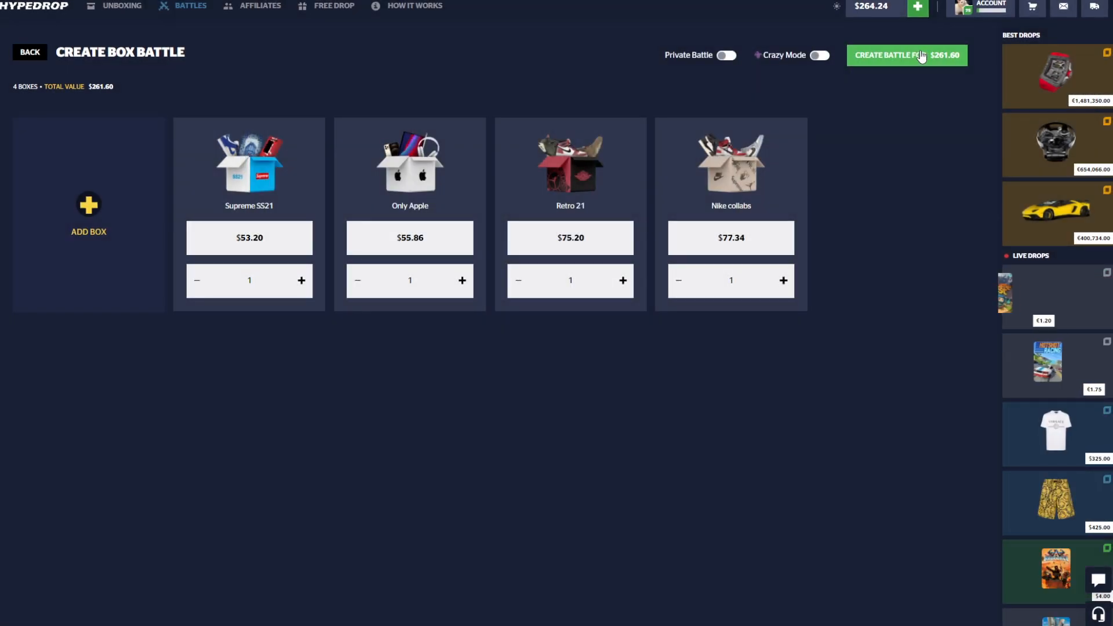
left_click(907, 56)
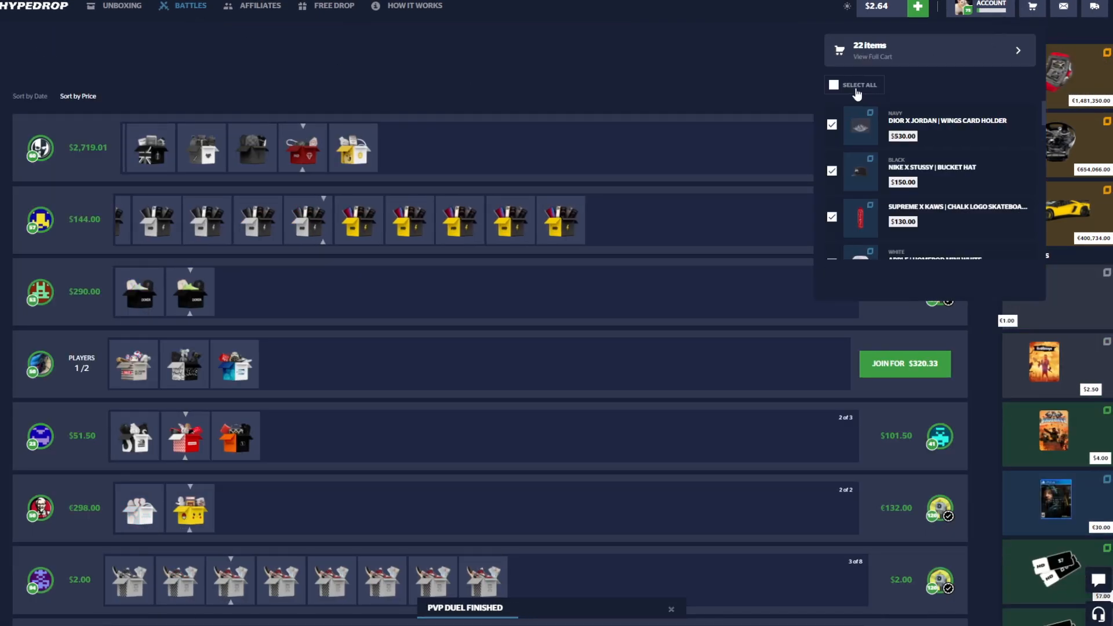
Step: Join the open $320.33 battle, play it to a loss, and return to the battle list
left_click(834, 84)
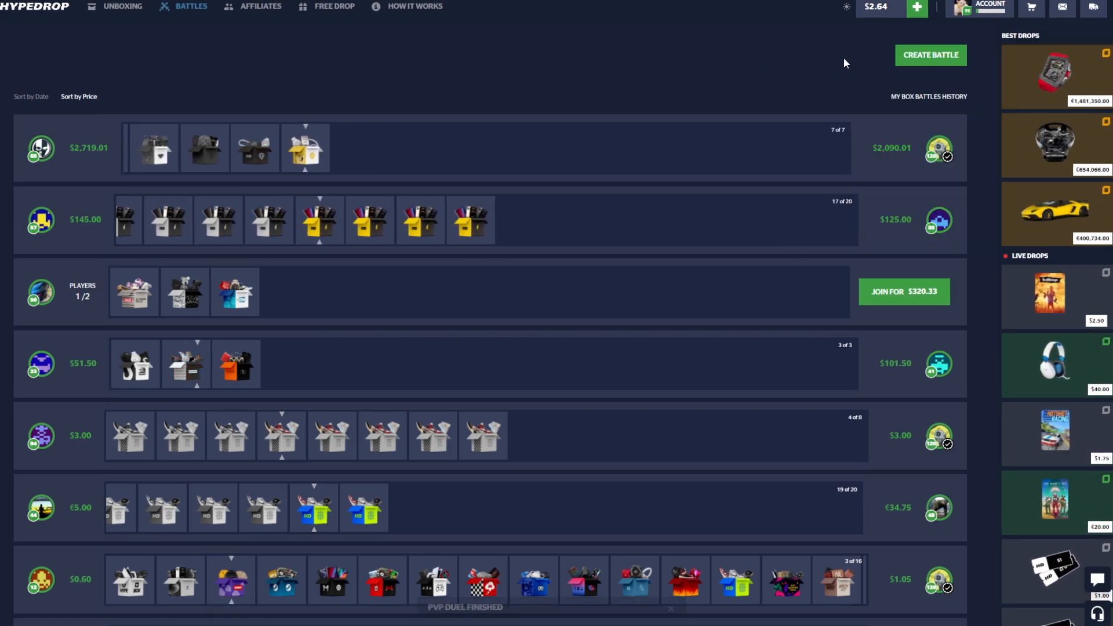
scroll("down", 3)
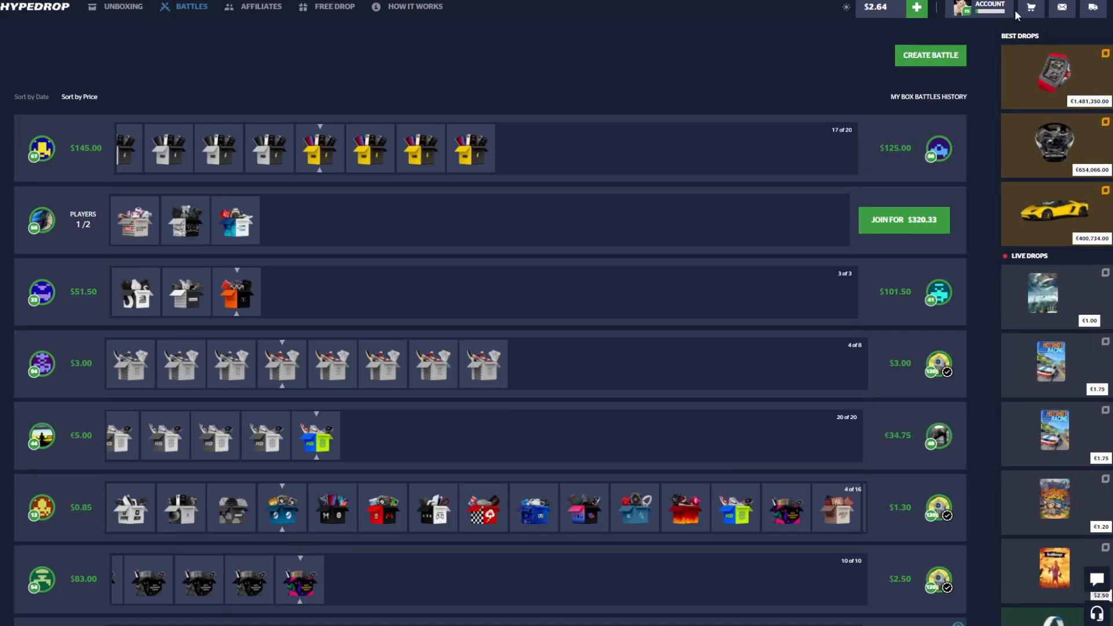
left_click(1031, 8)
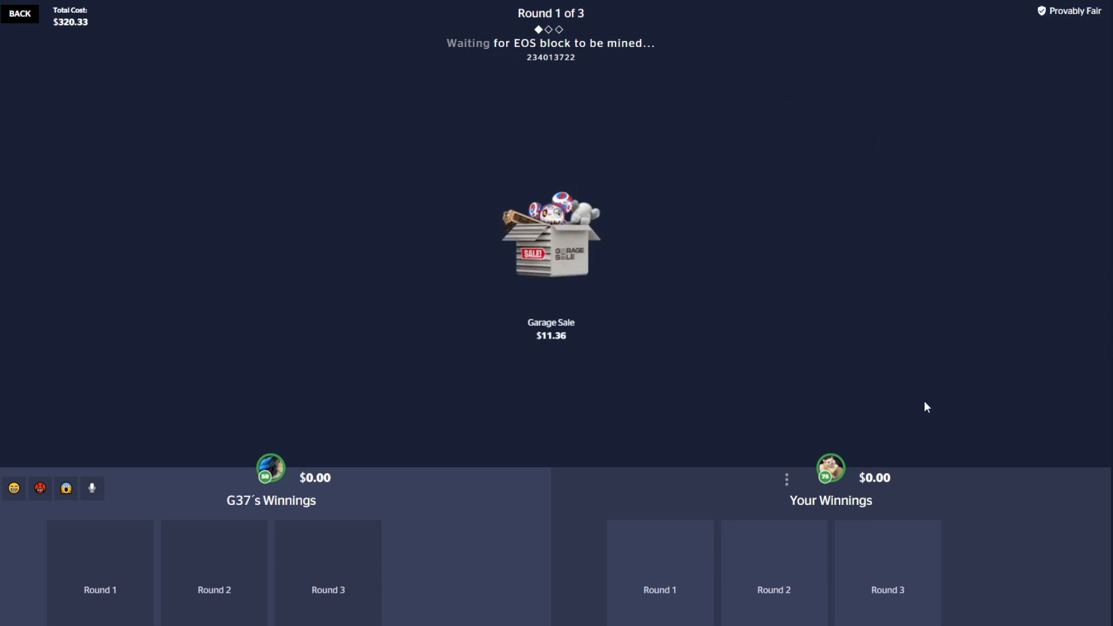
mouse_move(898, 458)
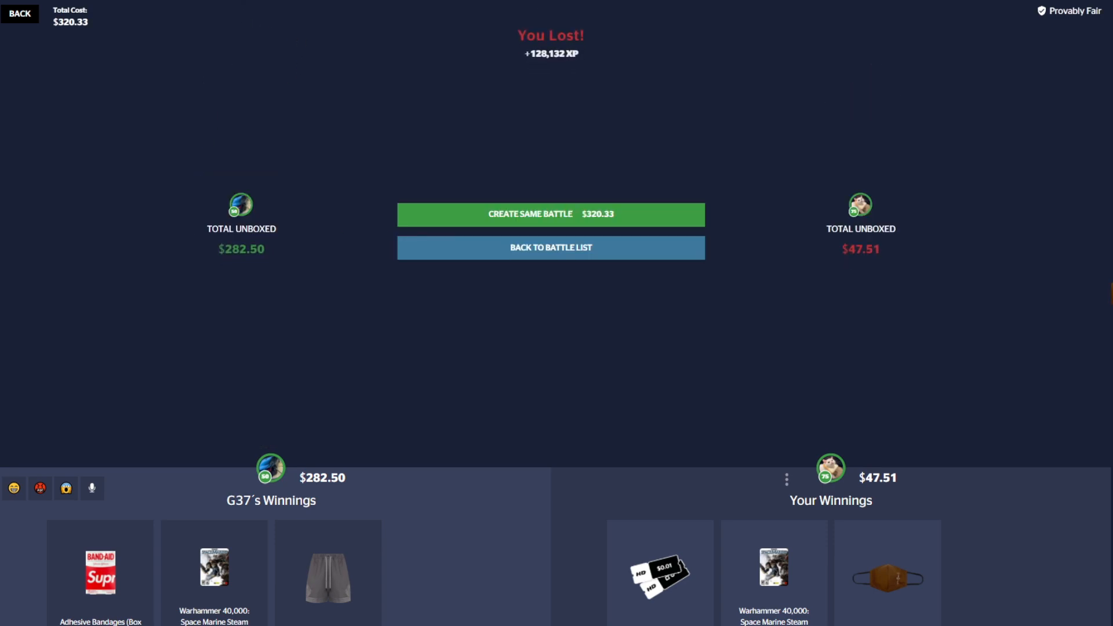
left_click(550, 247)
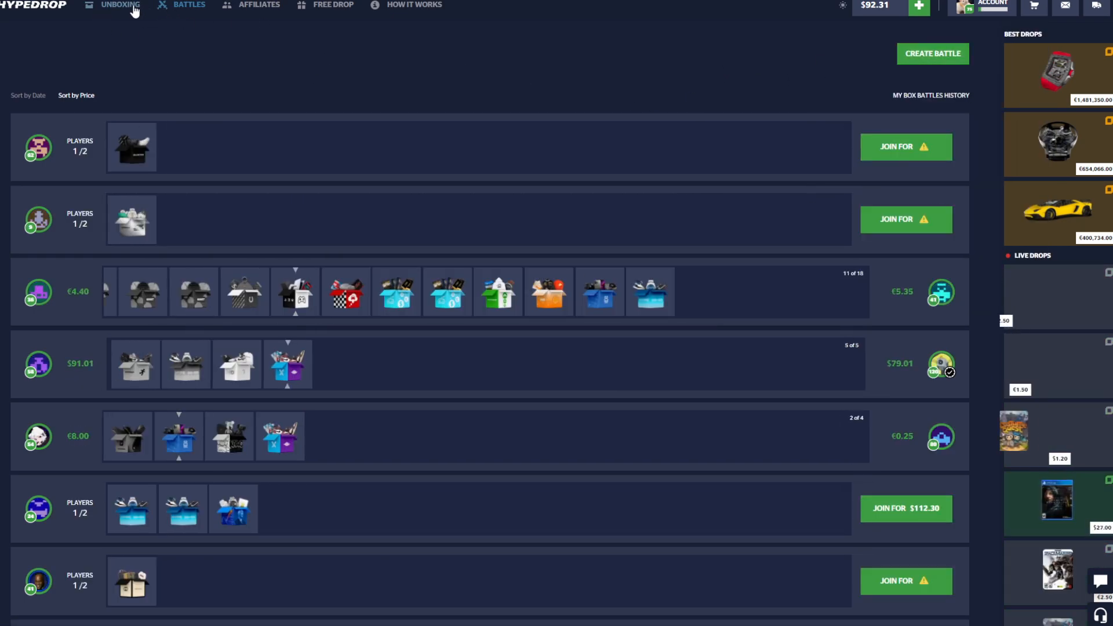
Step: Unbox the Collectibles 50-50 box for $54.32, then go to the Free Drop reward page
left_click(119, 4)
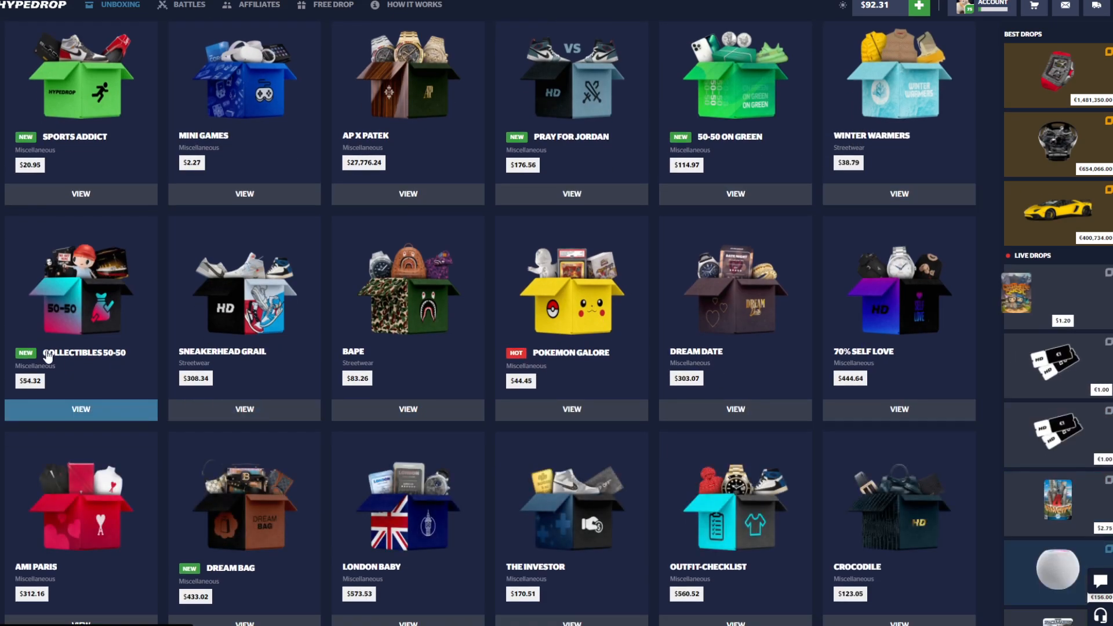
left_click(80, 410)
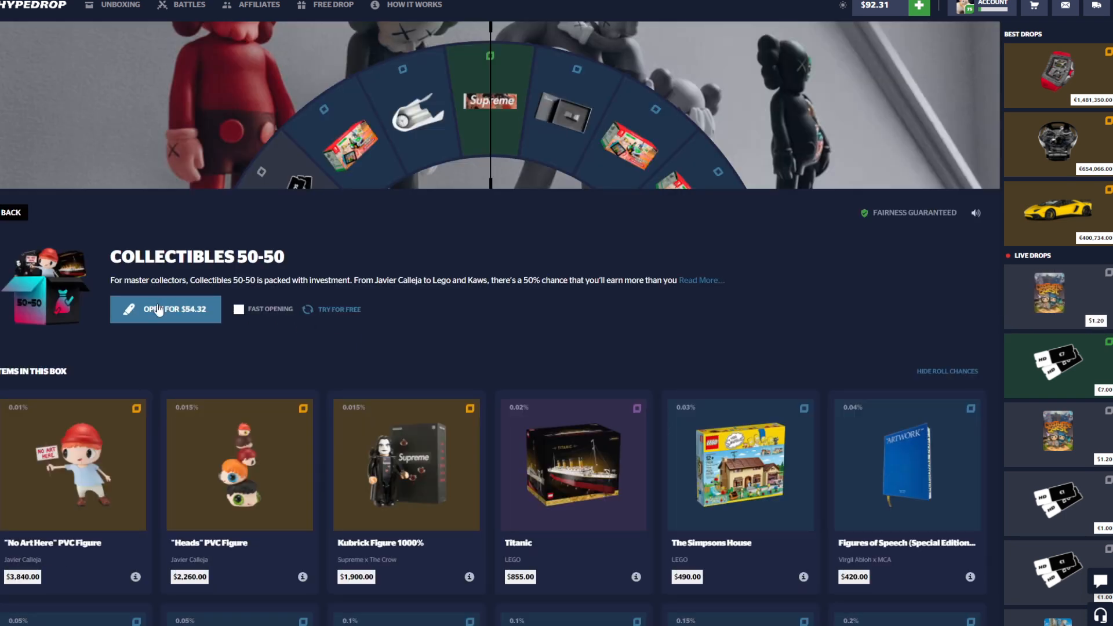
left_click(166, 308)
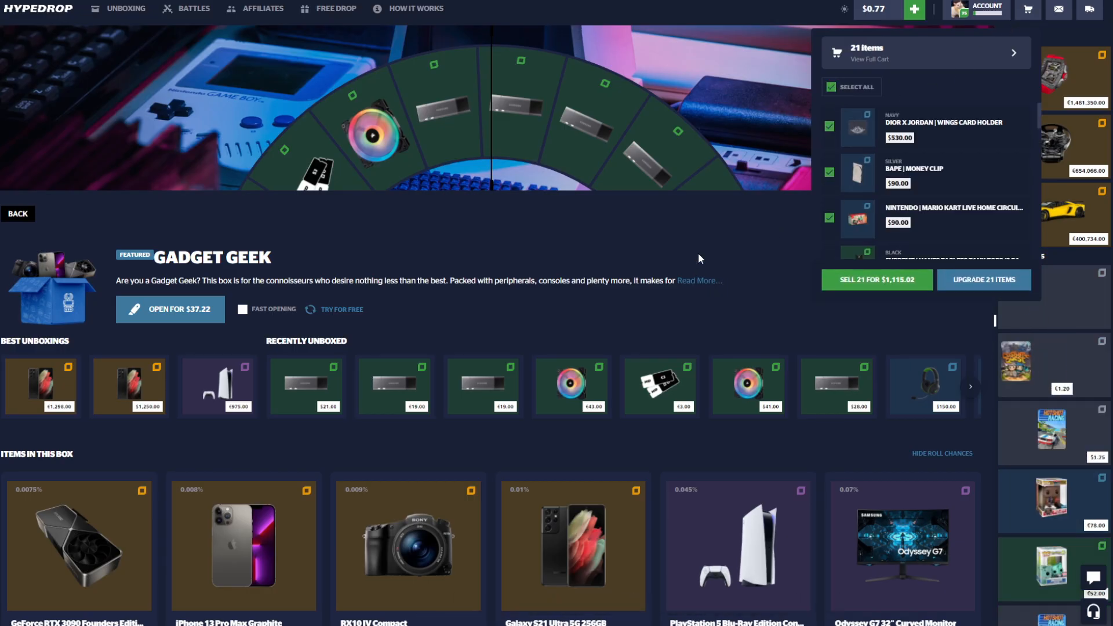
scroll("down", 3)
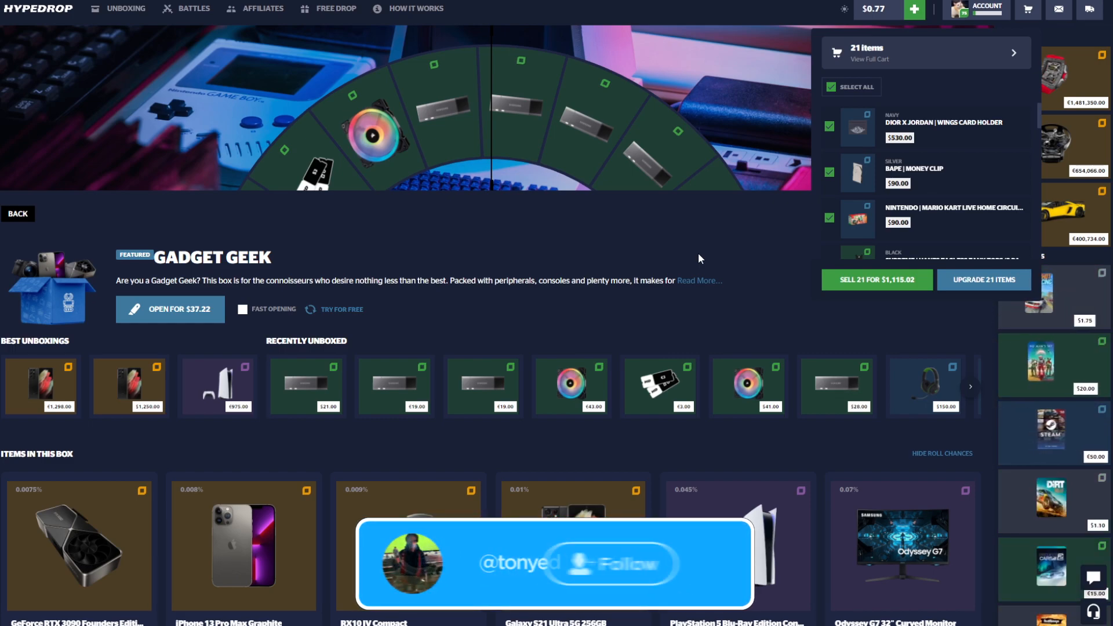
left_click(624, 564)
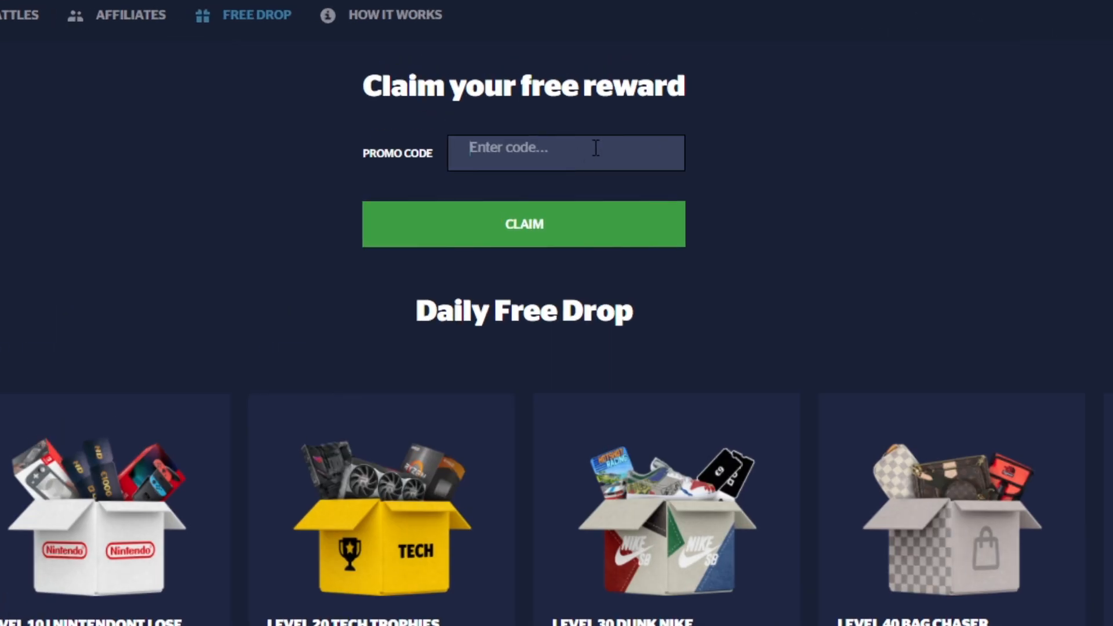
Step: Enter the promo code tonyedits in the free reward field and in the deposit panel
type("tonyewd")
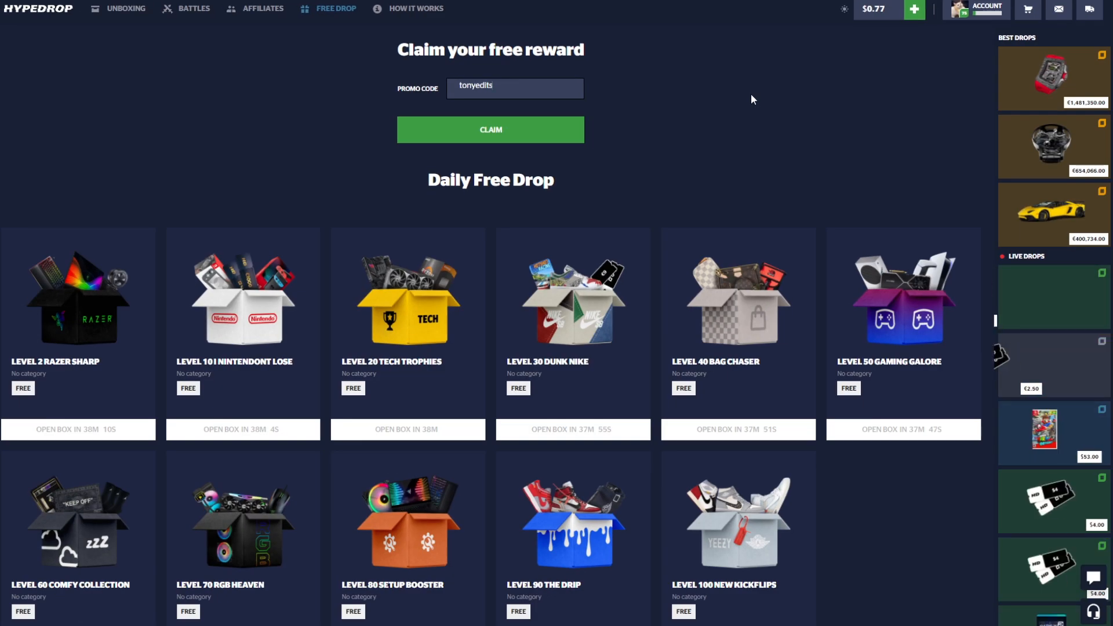
mouse_move(814, 162)
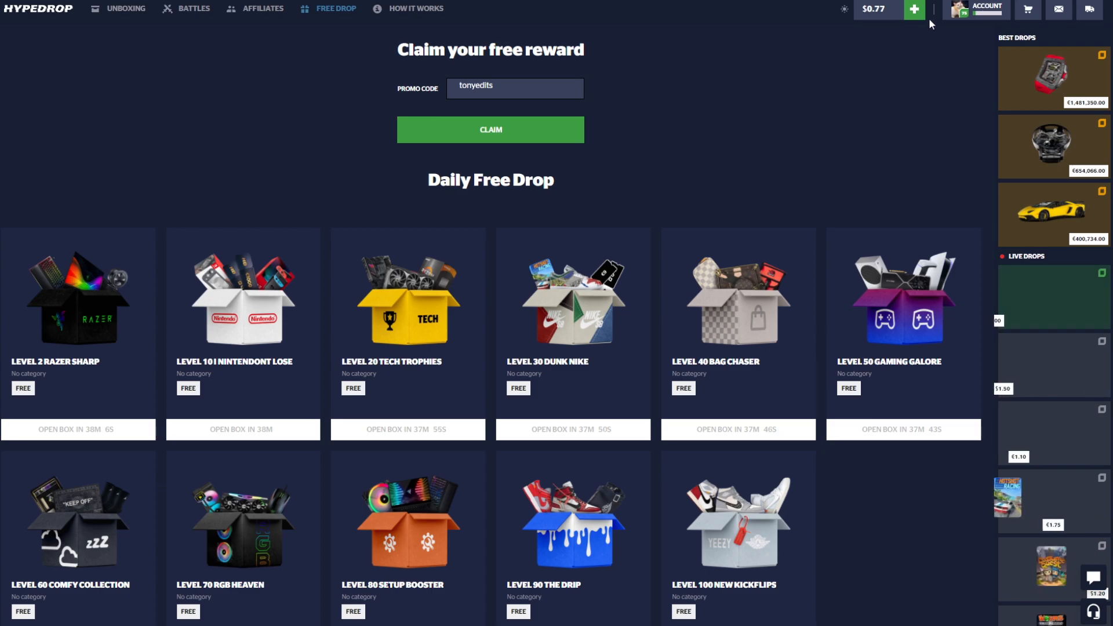
left_click(915, 9)
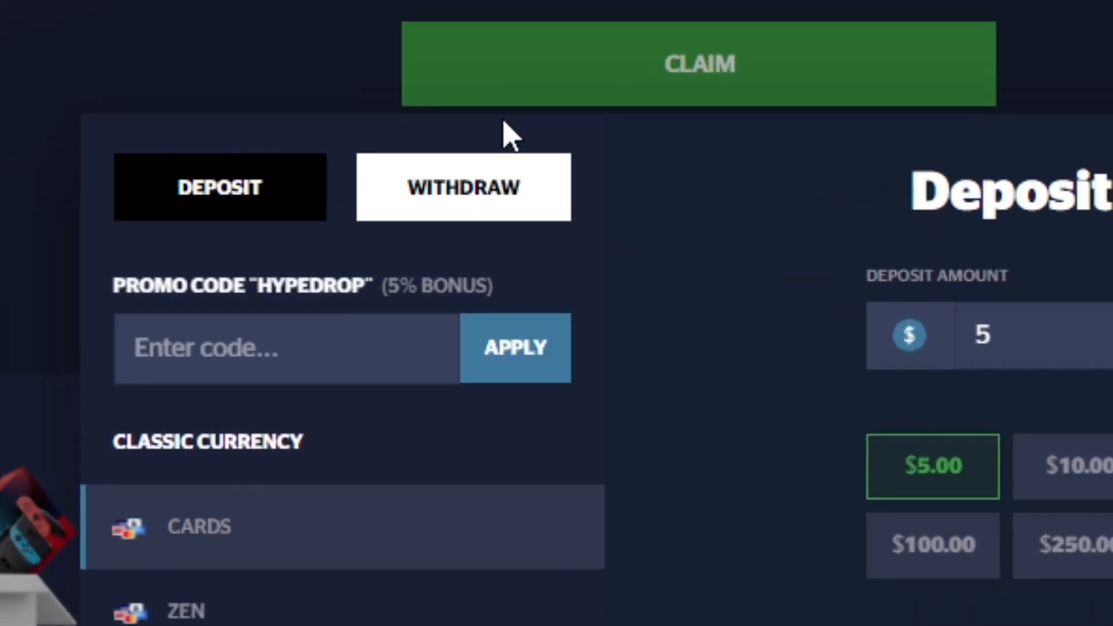
type("ton")
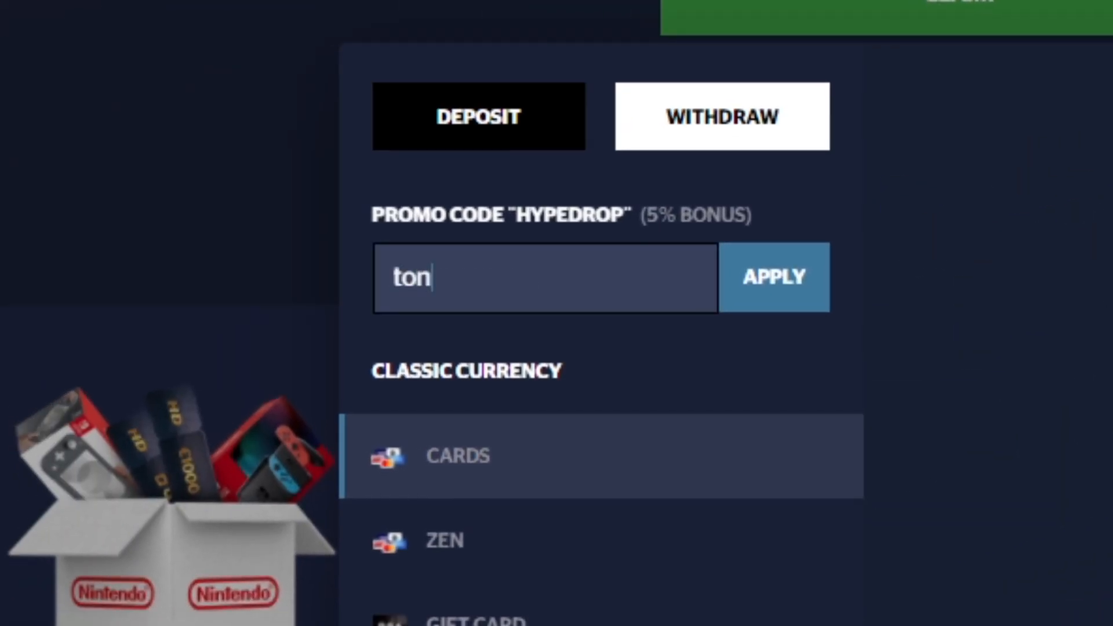
type("yedits")
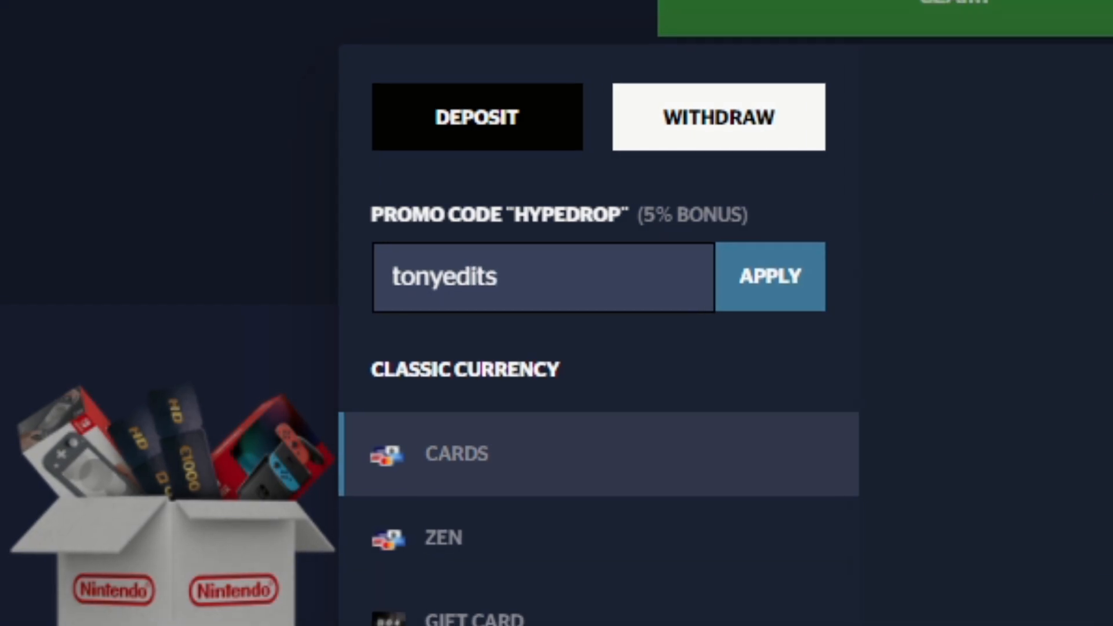